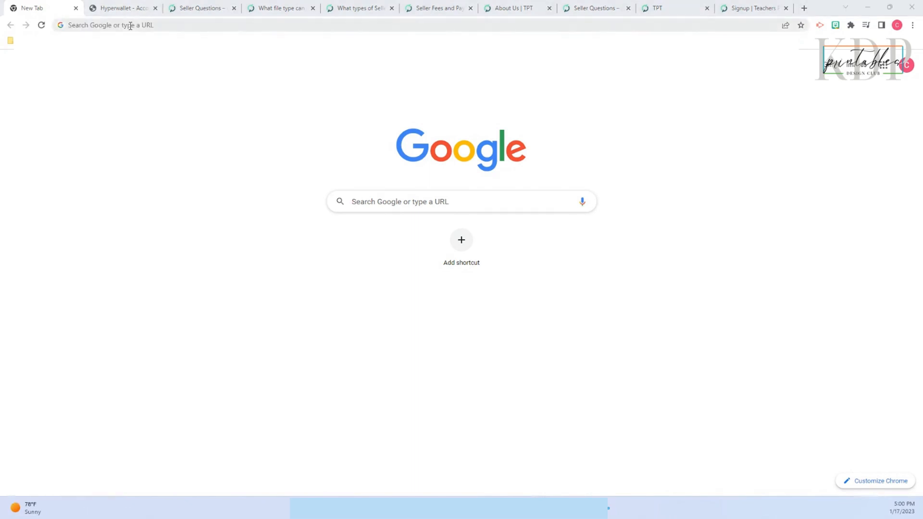
- Navigate to teacherspayteachers.com from the new tab's address bar
type("teacherspayteachers.com")
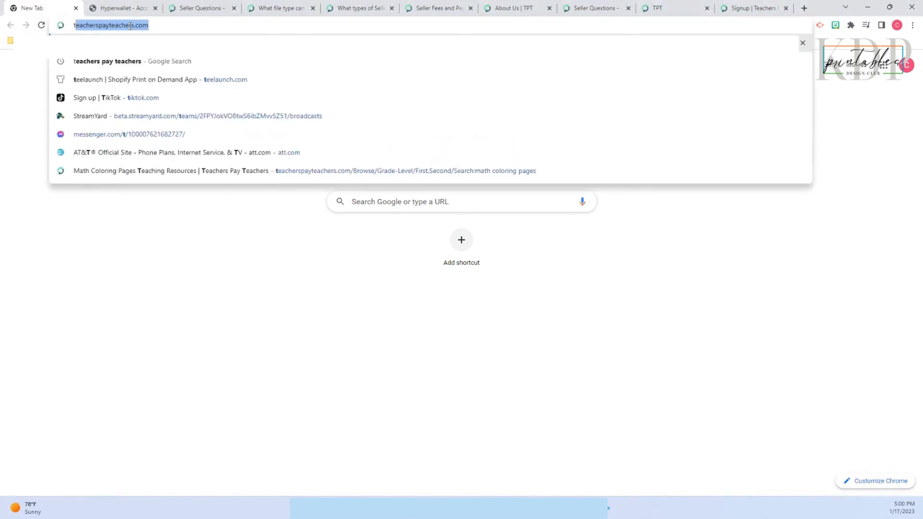
type("teacherspayteachers.com")
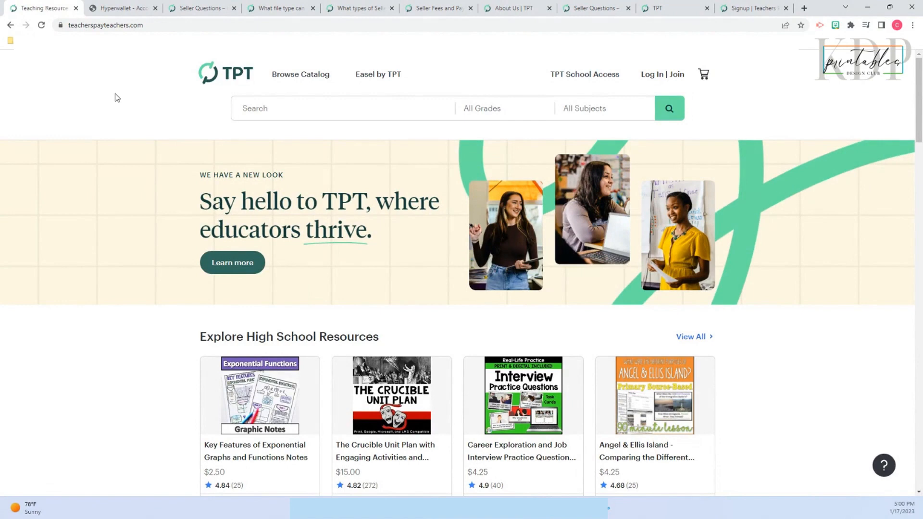
mouse_move(125, 87)
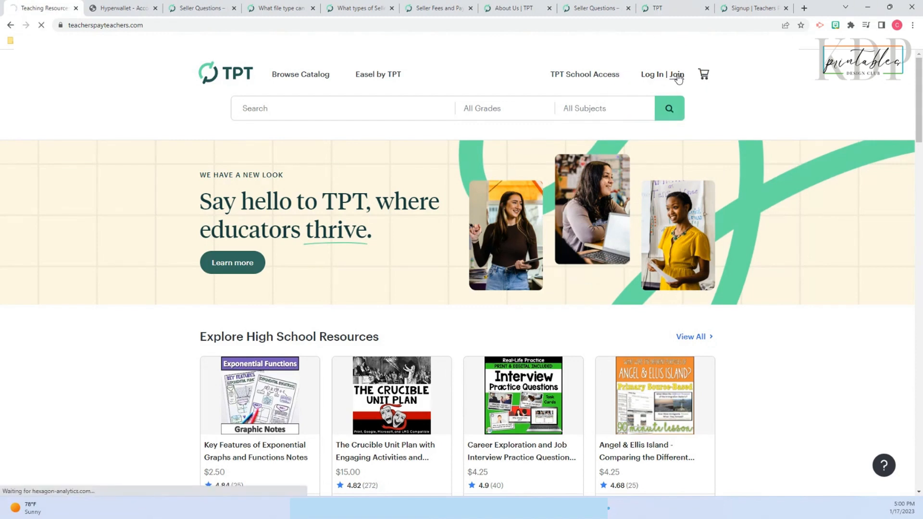
- Reach the Signup page from Log In | Join and review the three account tiers
left_click(675, 74)
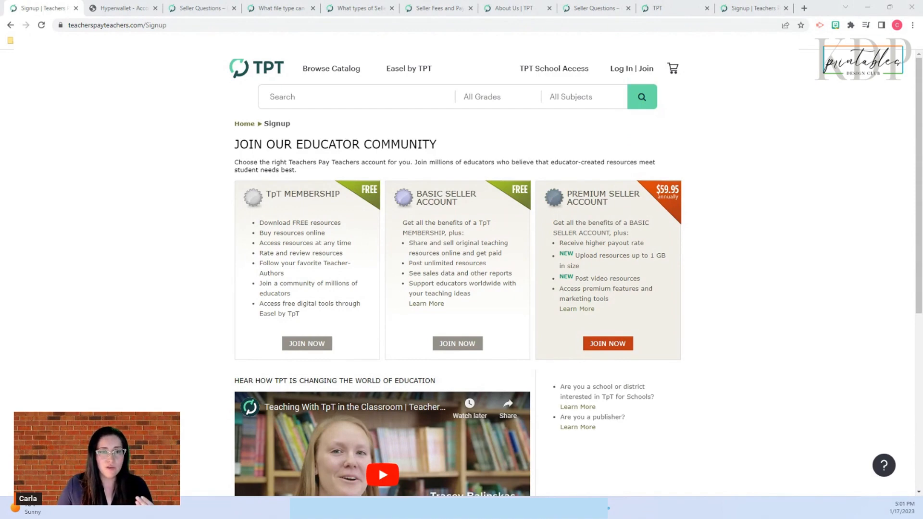
scroll("down", 3)
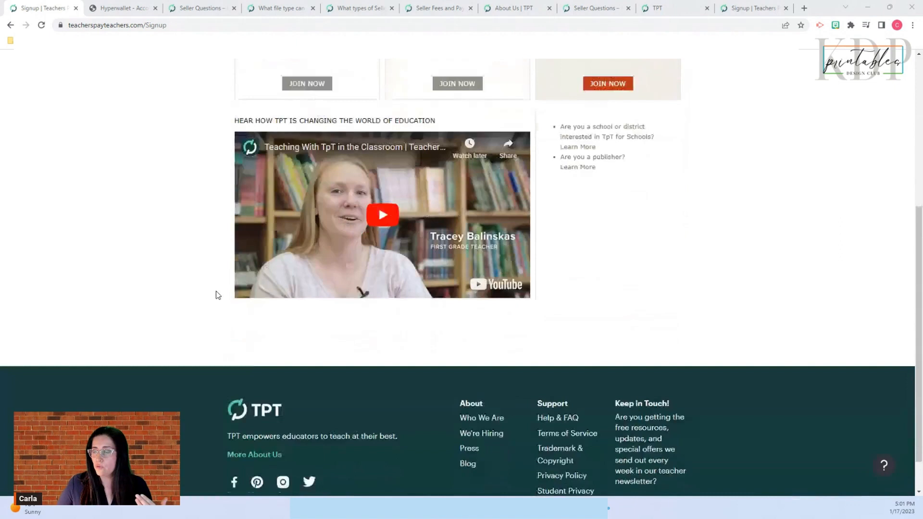
scroll("down", 3)
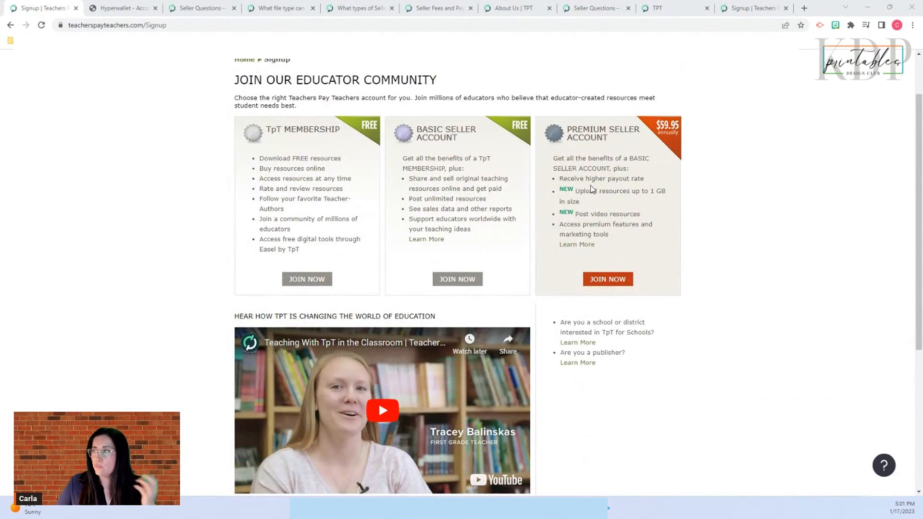
mouse_move(503, 161)
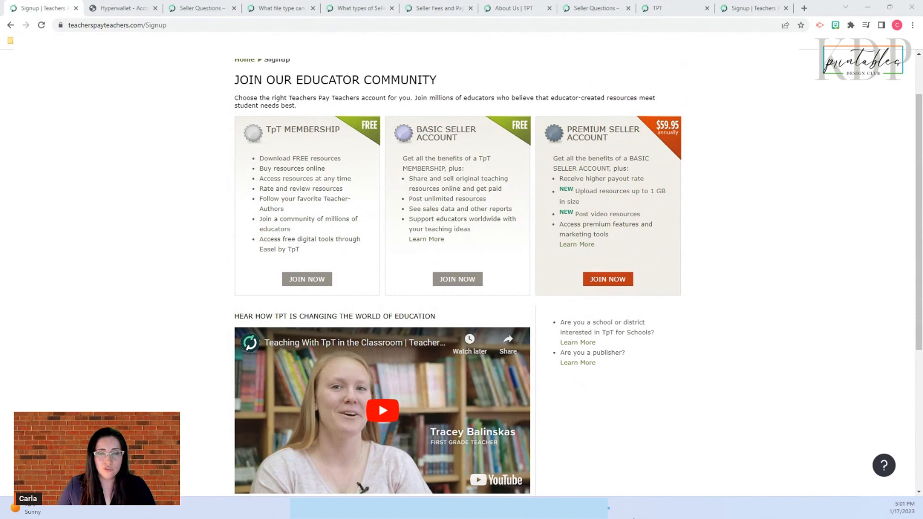
mouse_move(457, 278)
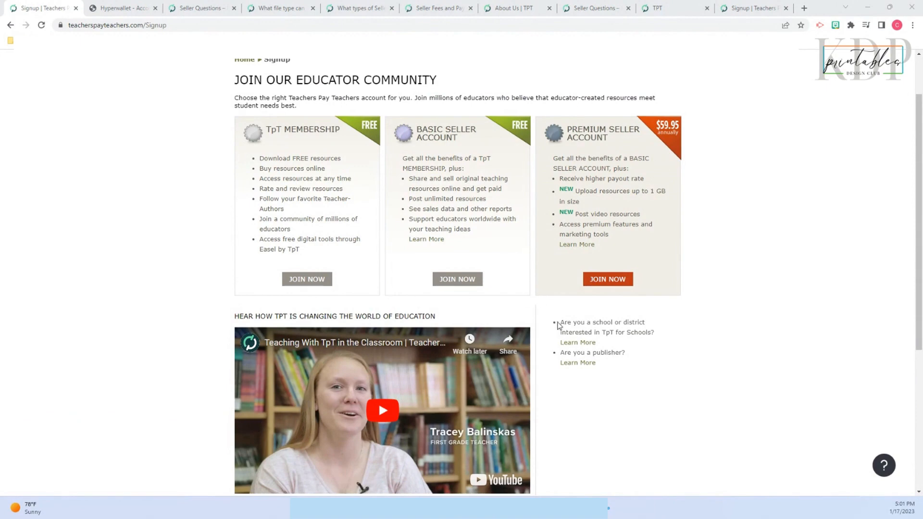
- Choose Join Now under Basic Seller Account and review the empty creation form
left_click(458, 279)
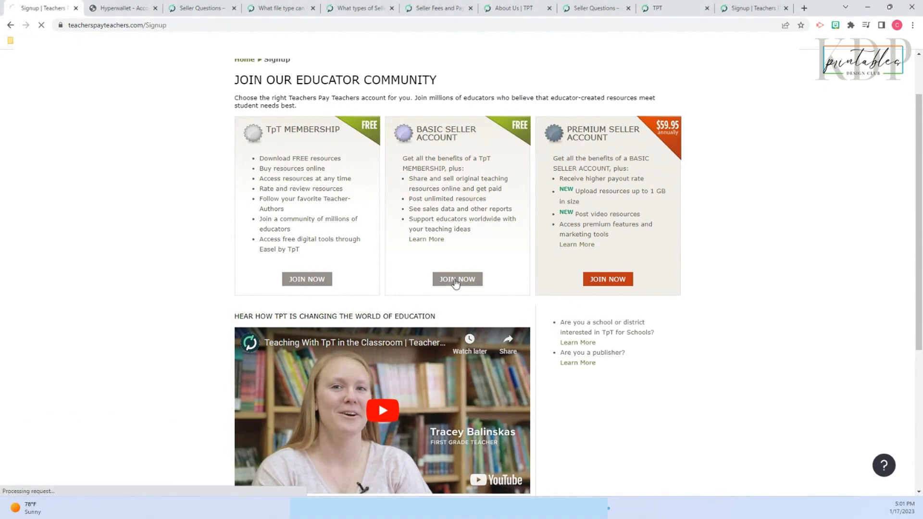
left_click(457, 279)
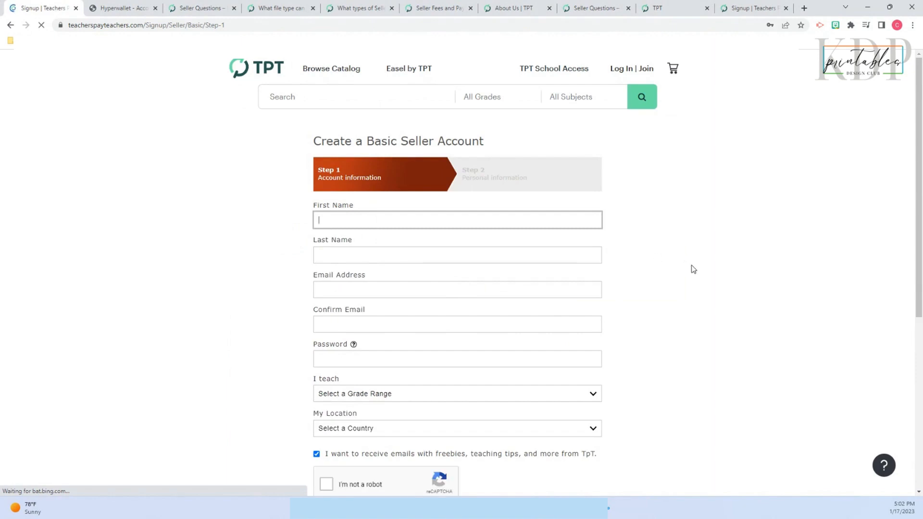
scroll("down", 3)
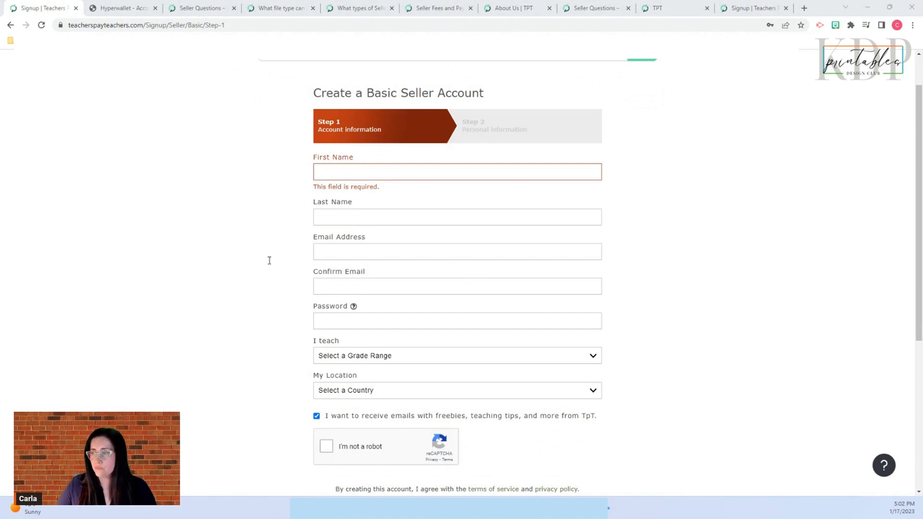
mouse_move(300, 289)
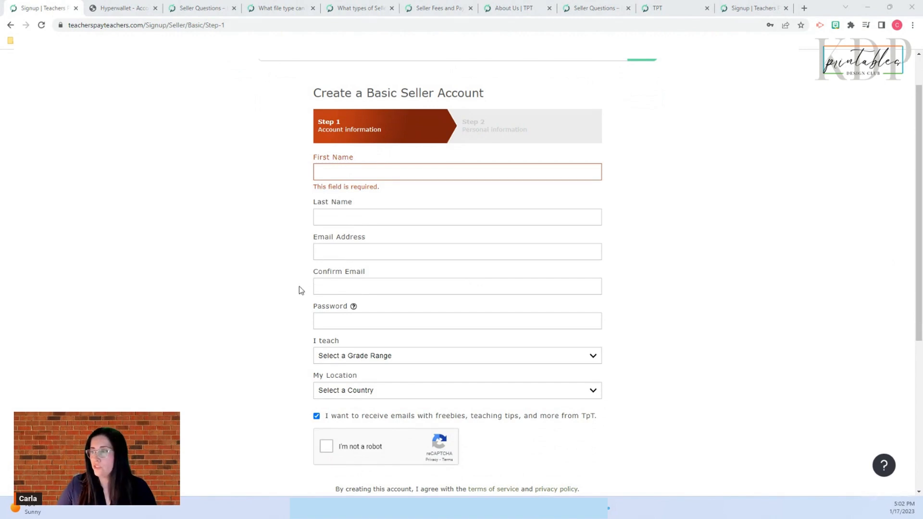
scroll("down", 3)
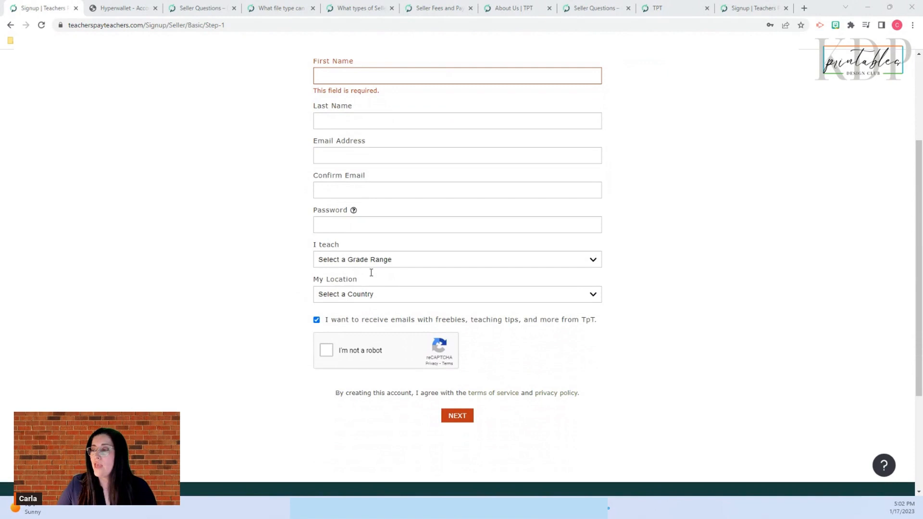
mouse_move(316, 253)
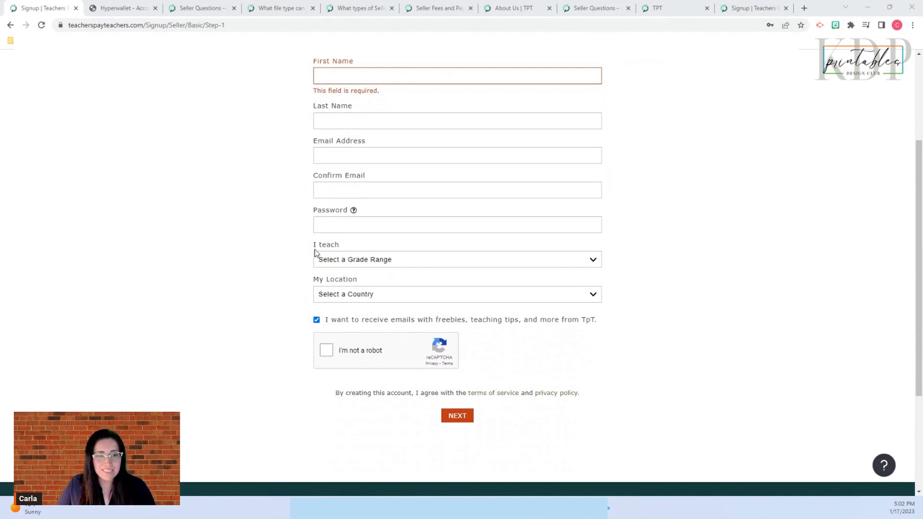
mouse_move(478, 252)
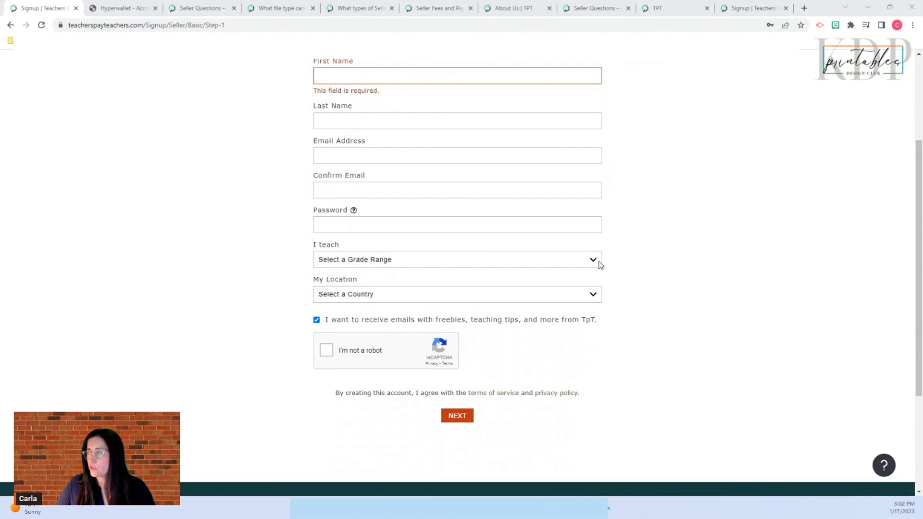
- Set 'I teach' to Not a teacher and bring up the 'I am a...' role choices
left_click(457, 258)
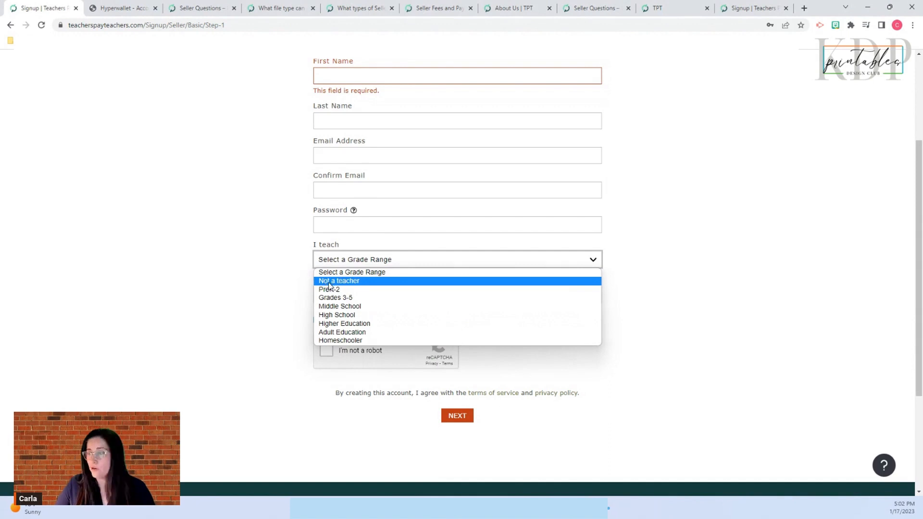
left_click(338, 280)
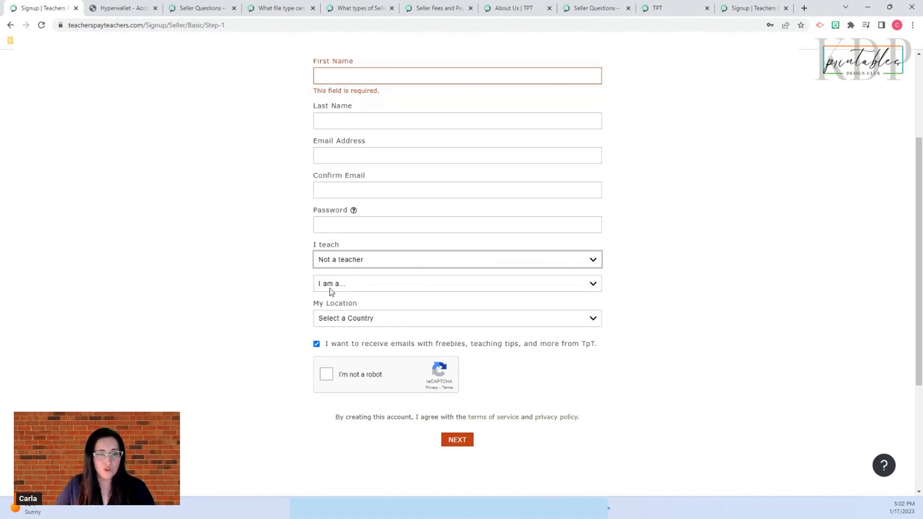
mouse_move(383, 295)
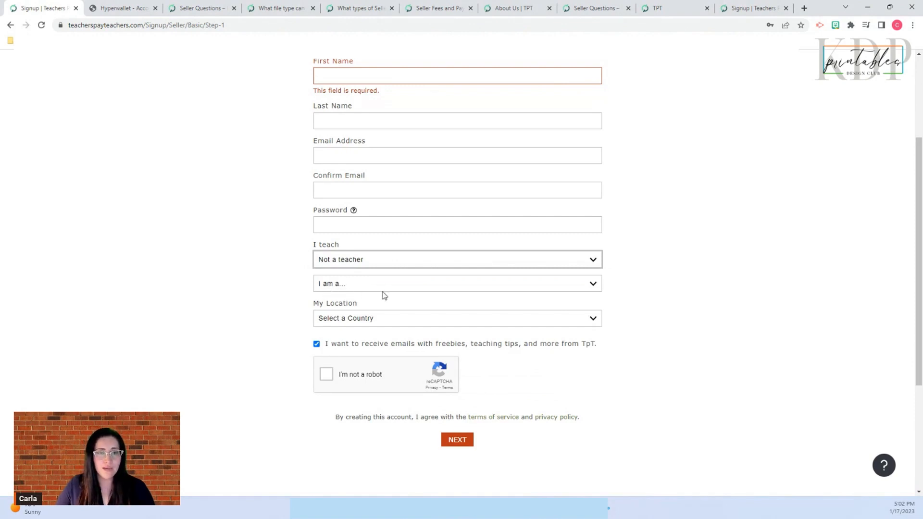
left_click(457, 283)
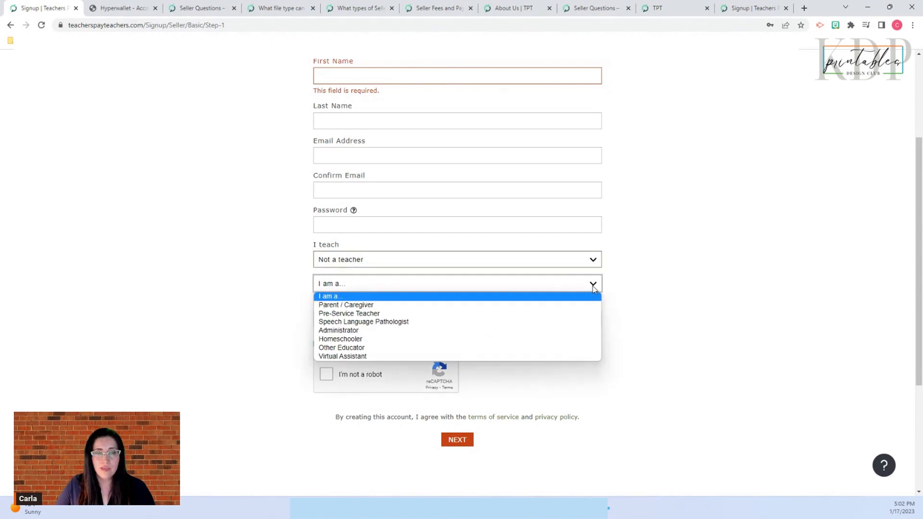
mouse_move(374, 303)
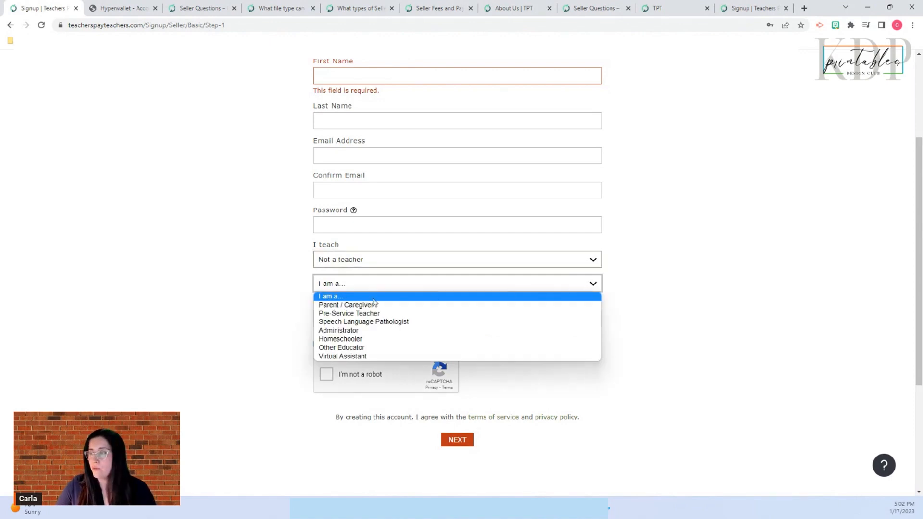
mouse_move(347, 305)
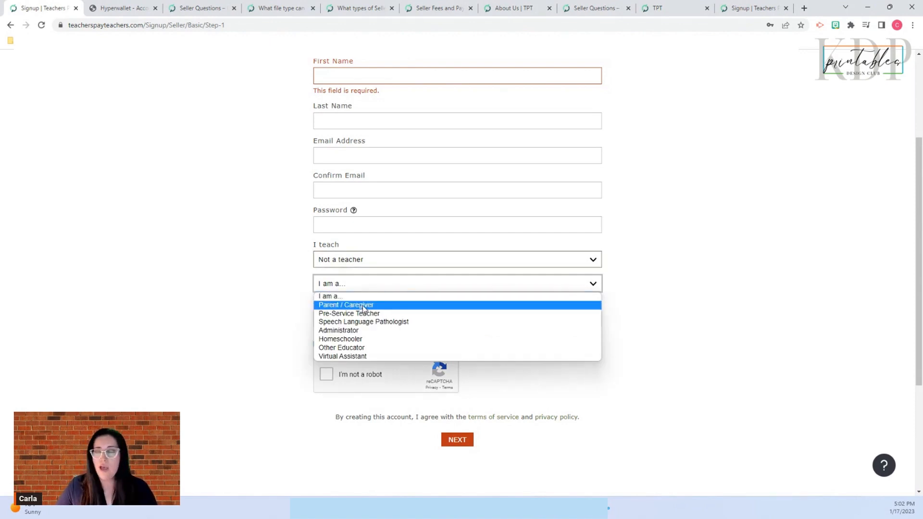
mouse_move(349, 314)
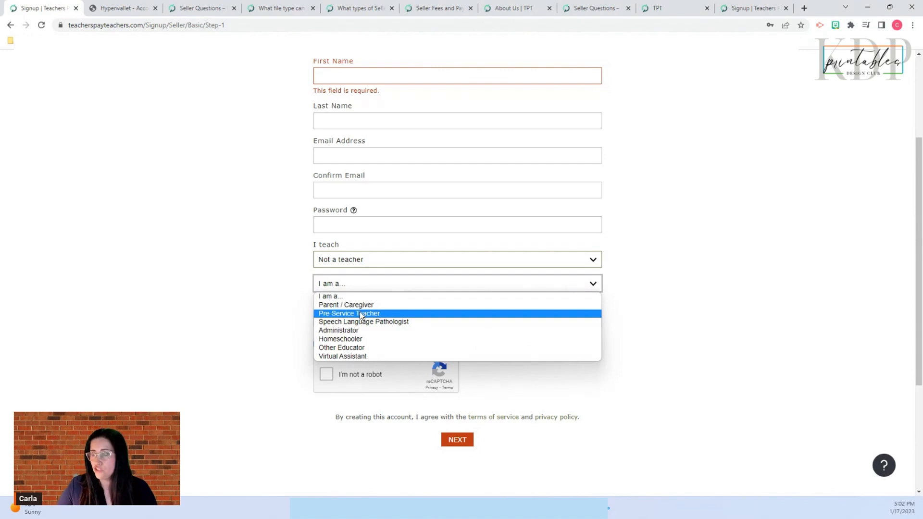
mouse_move(364, 321)
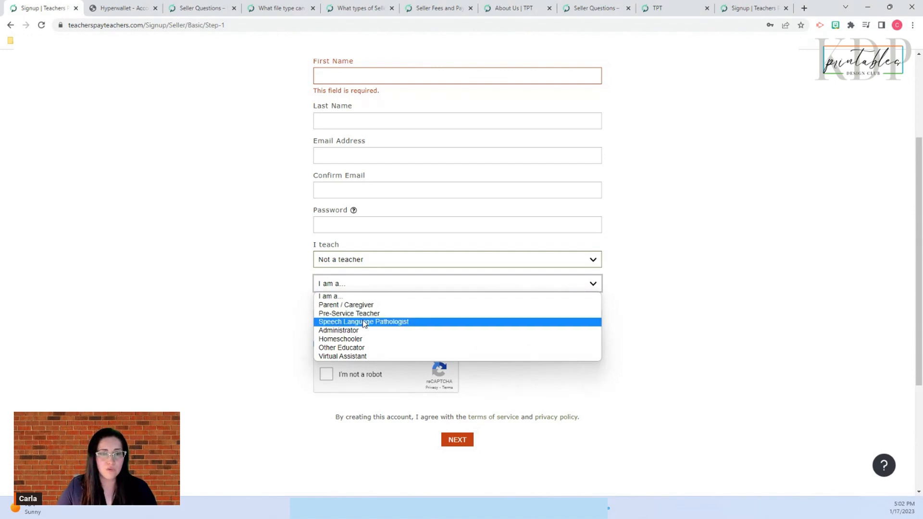
mouse_move(359, 339)
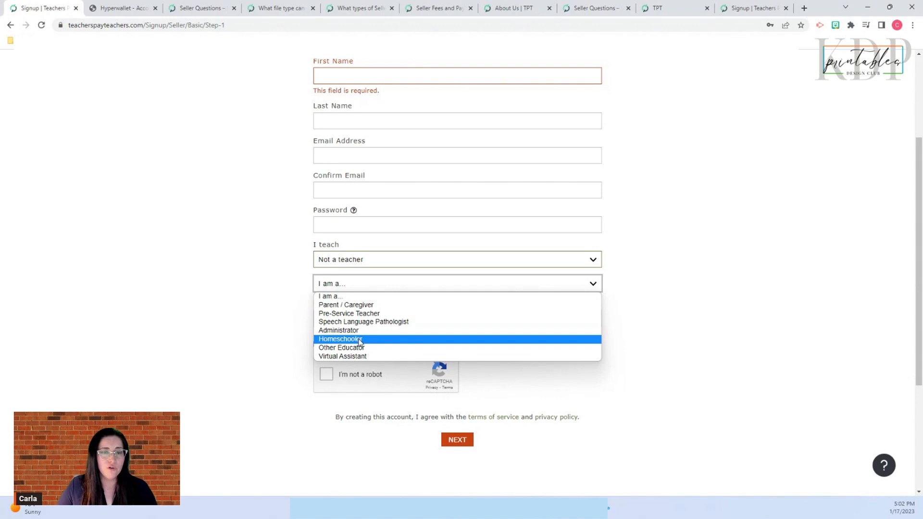
mouse_move(340, 348)
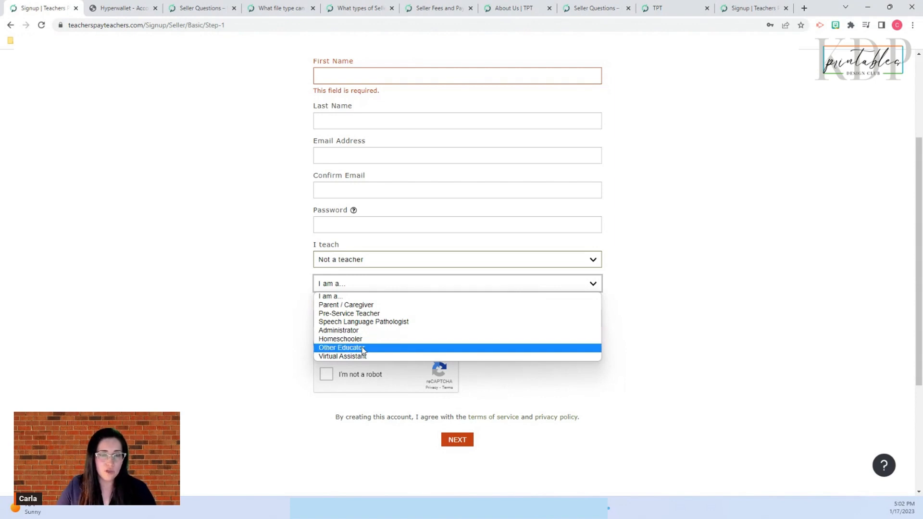
mouse_move(343, 356)
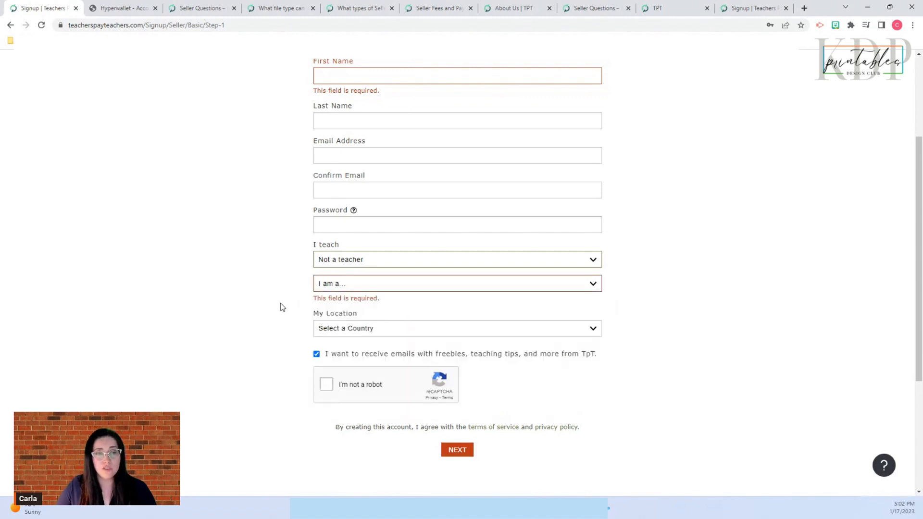
- Set the grade range to PreK-2 after first trying Homeschooler
left_click(457, 259)
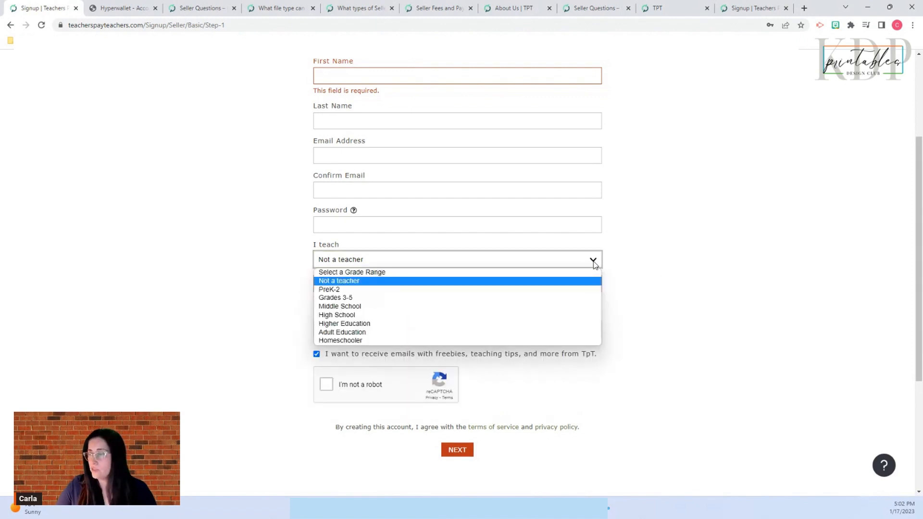
mouse_move(338, 289)
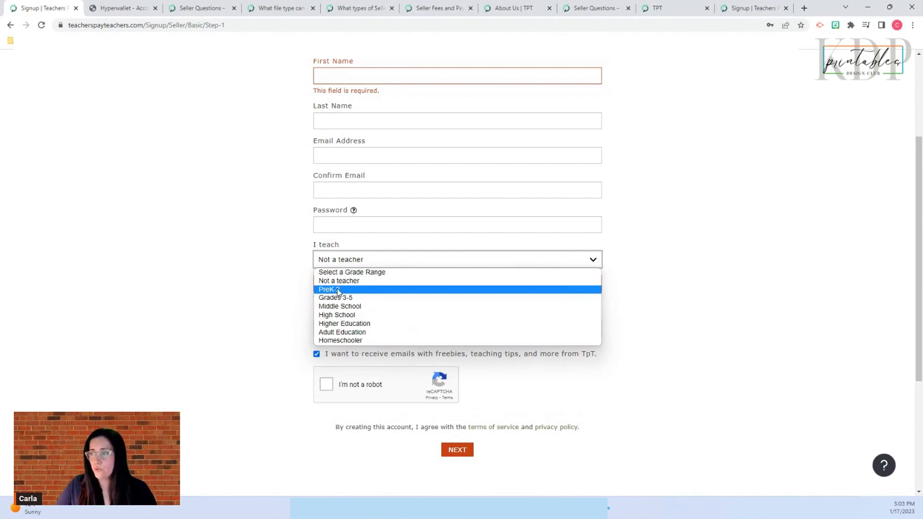
mouse_move(335, 297)
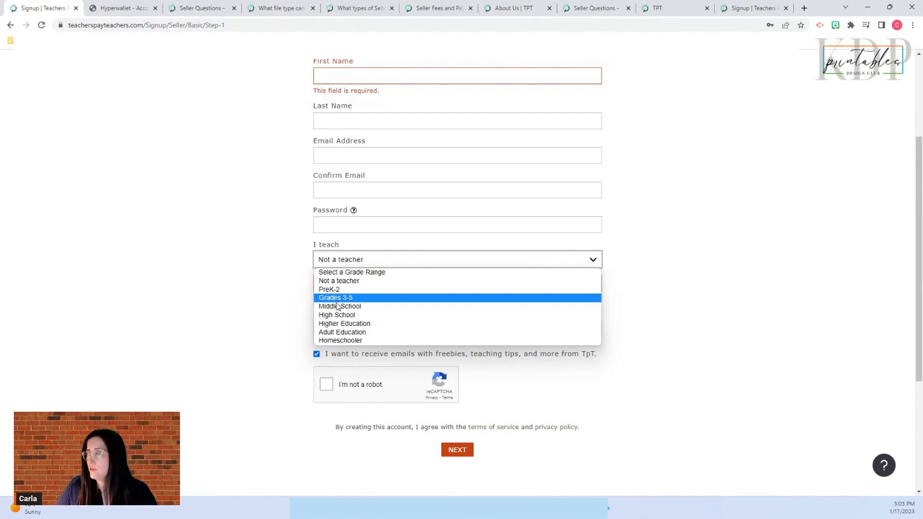
mouse_move(344, 323)
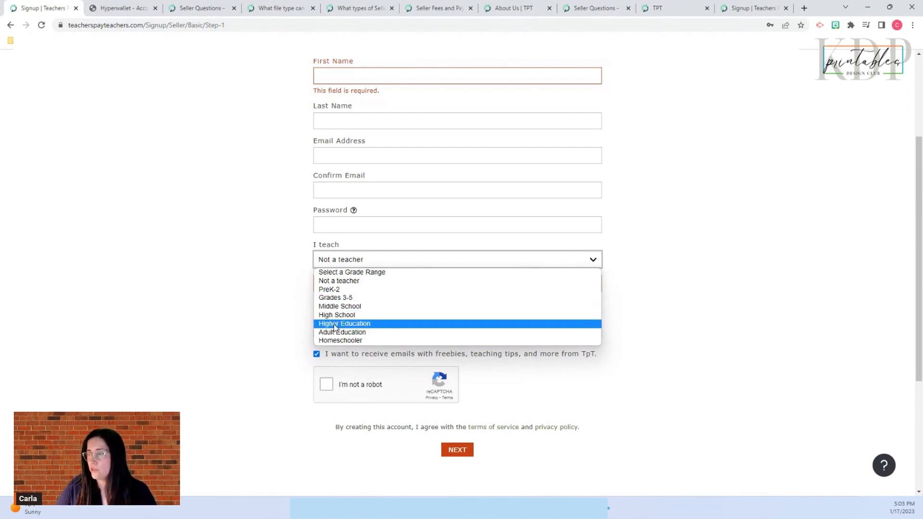
mouse_move(339, 340)
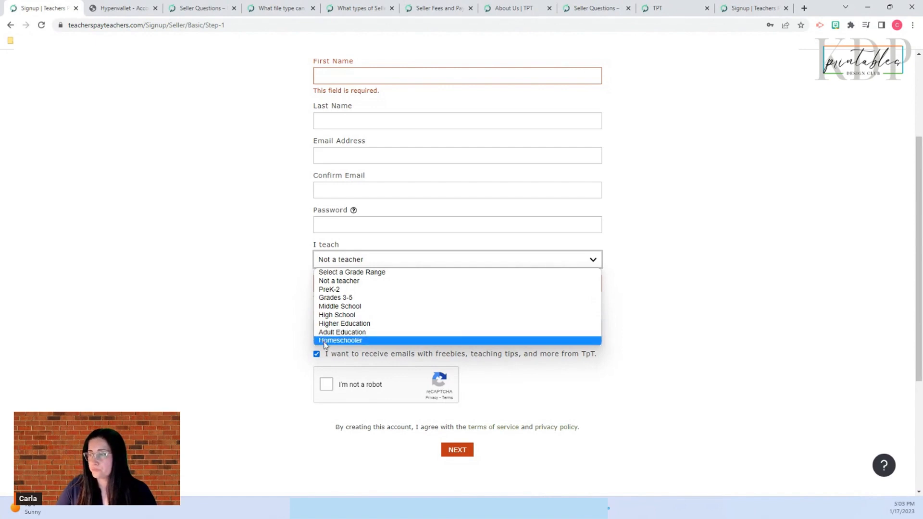
left_click(339, 340)
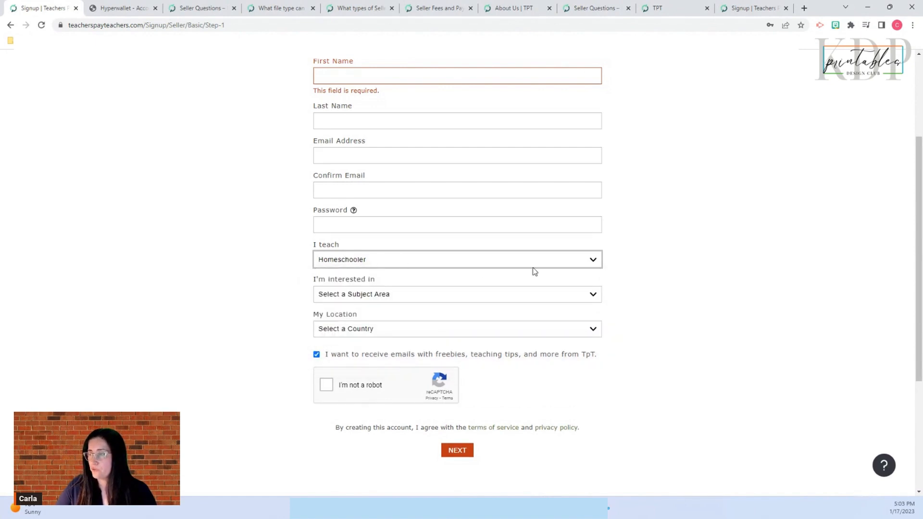
left_click(457, 258)
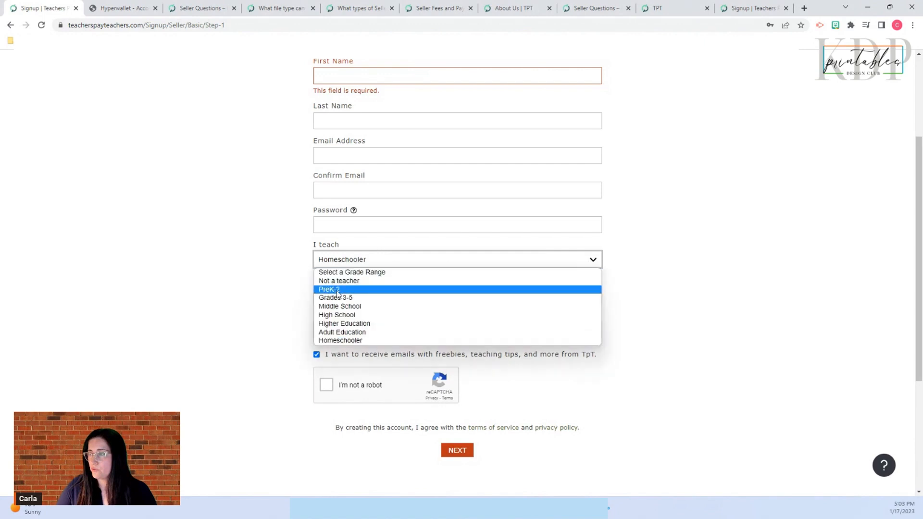
left_click(329, 290)
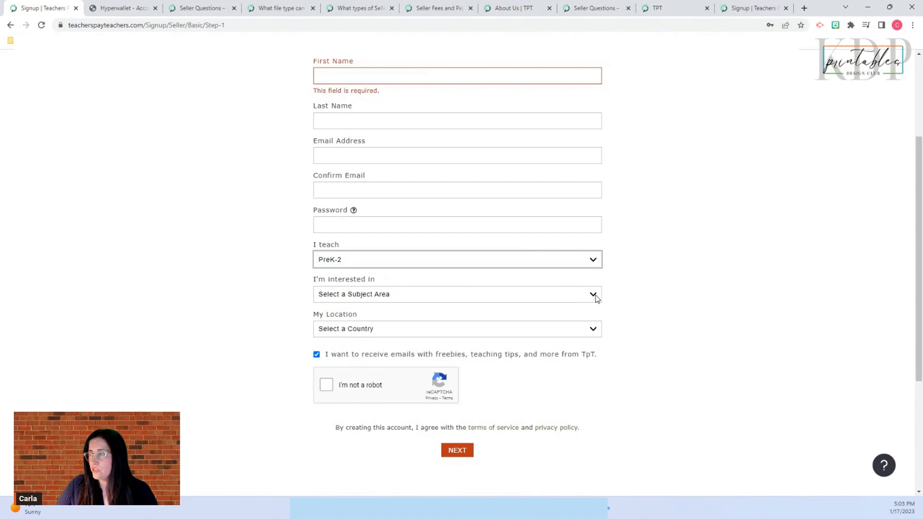
- Set the interest to Multiple Elementary Subjects and continue to the personal information step
left_click(456, 294)
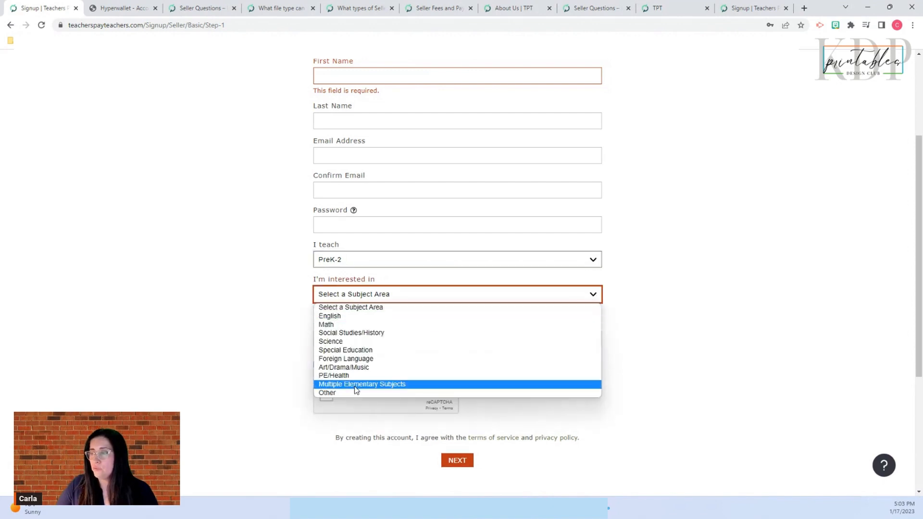
left_click(362, 384)
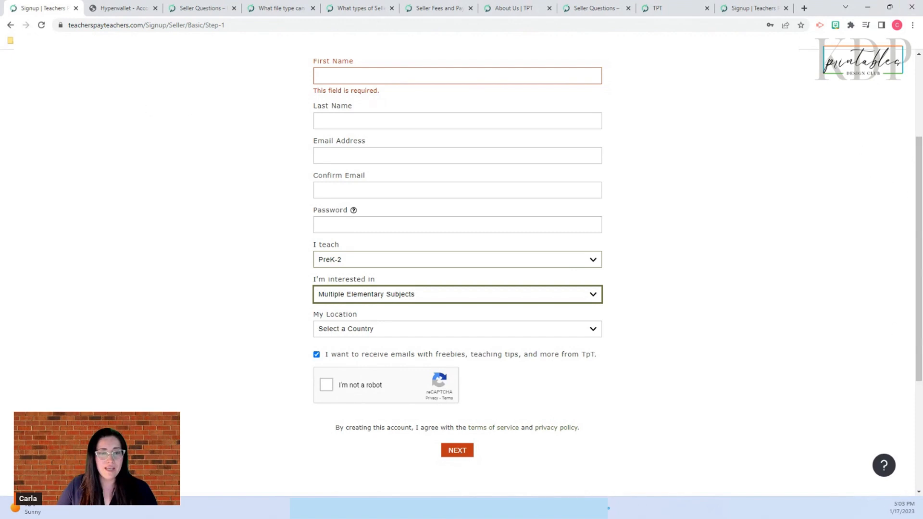
left_click(457, 450)
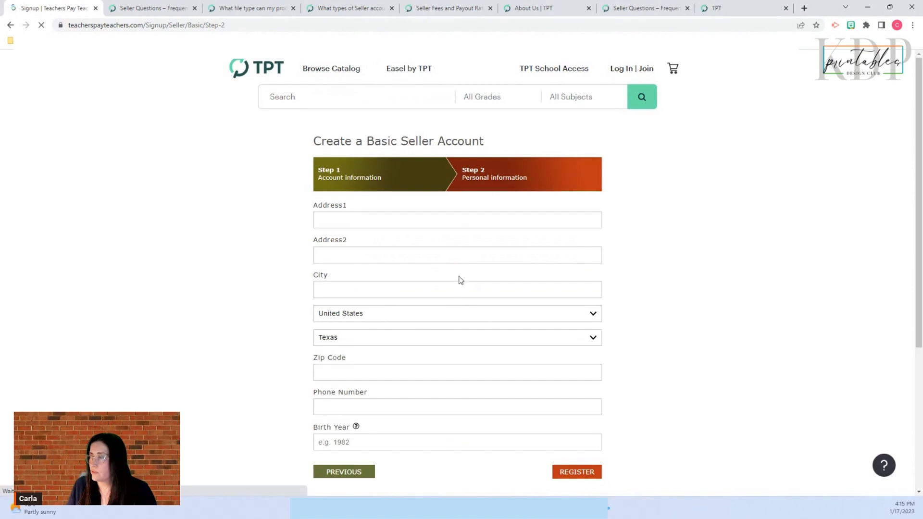
- Fill the address, city, zip, phone and birth year, then register the seller account
left_click(457, 220)
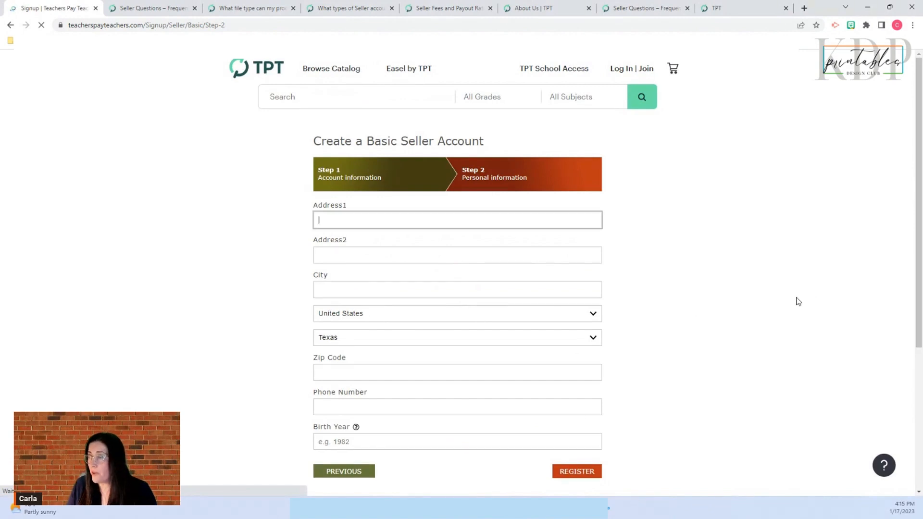
scroll("down", 3)
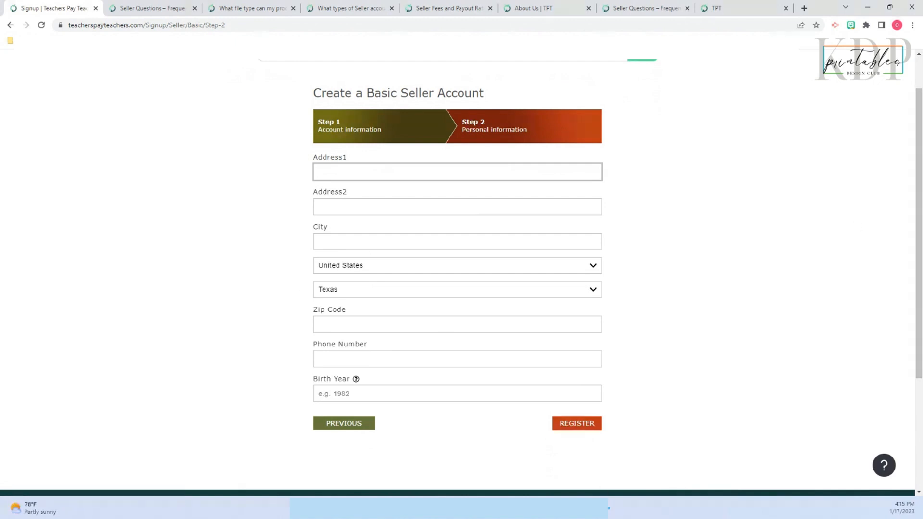
left_click(575, 423)
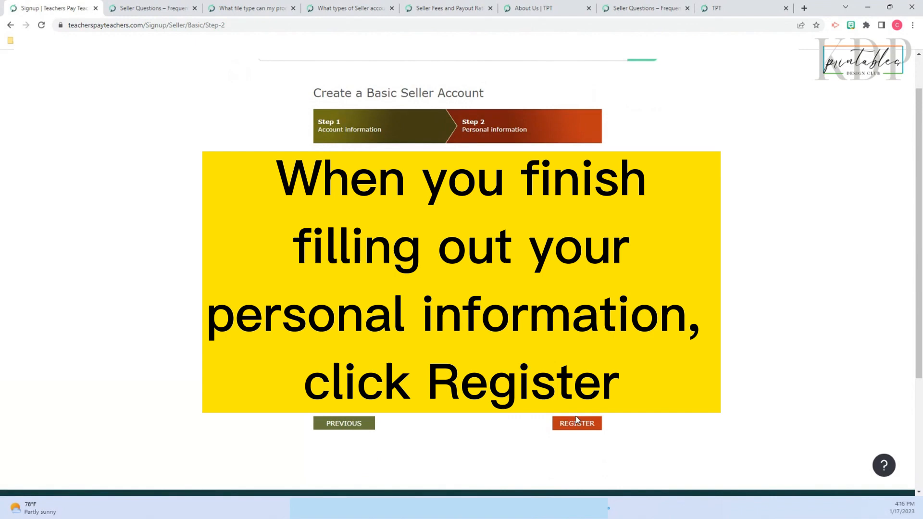
left_click(576, 423)
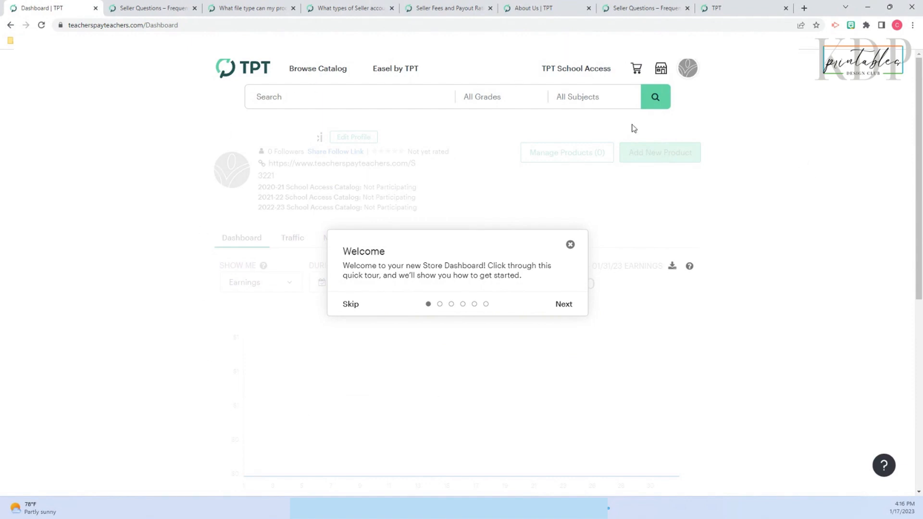
mouse_move(124, 114)
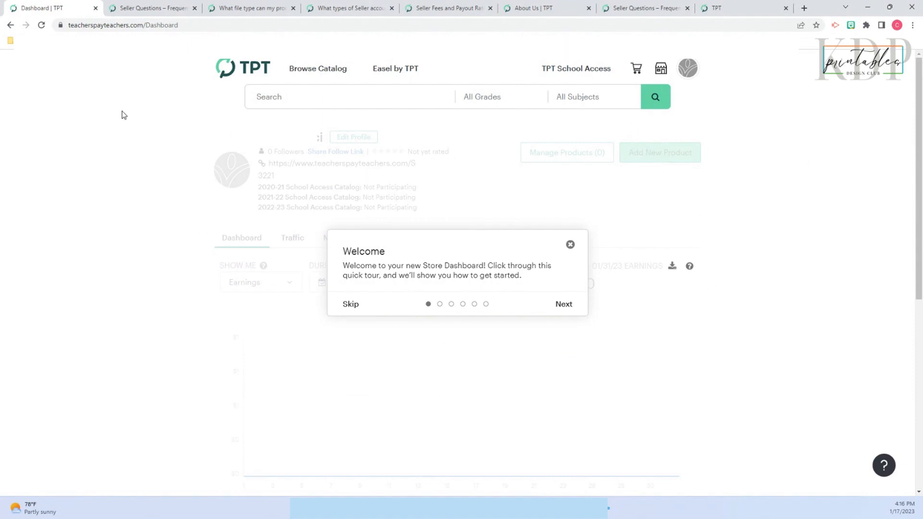
mouse_move(435, 262)
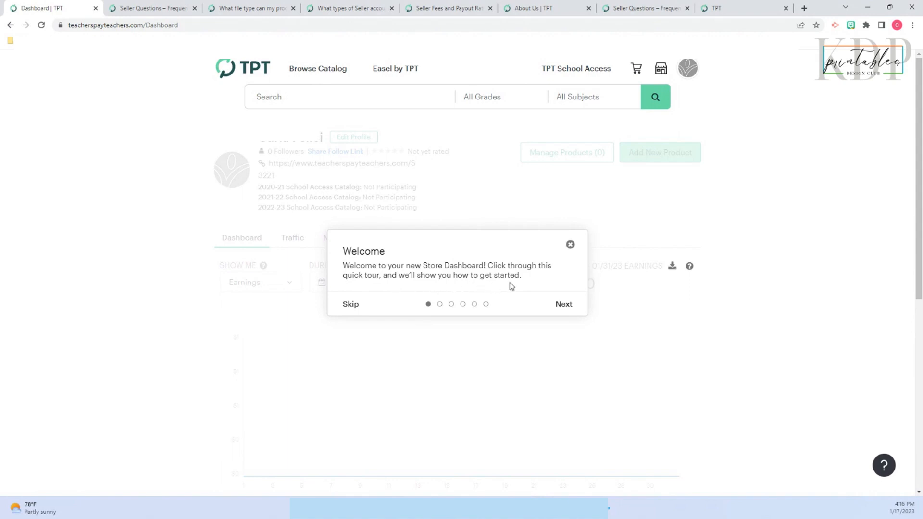
- Dismiss the welcome tour popup to reveal the Store Dashboard
left_click(569, 244)
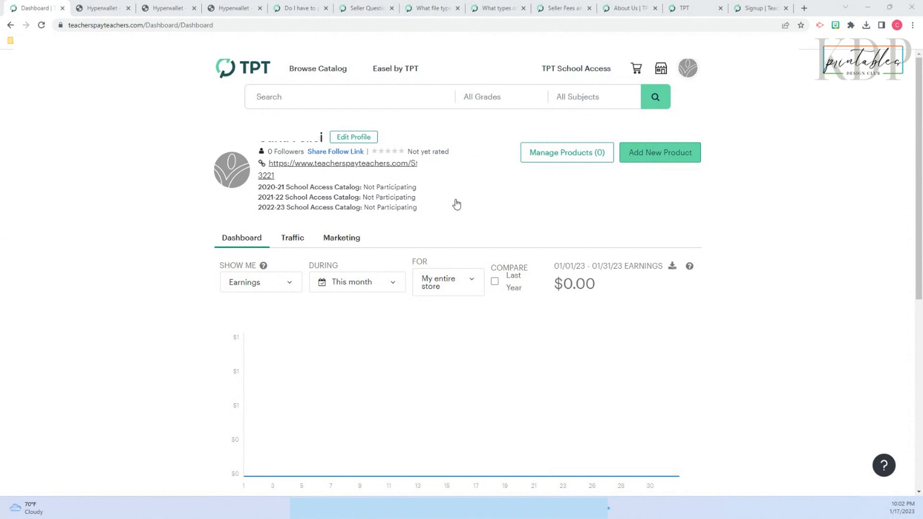
mouse_move(476, 230)
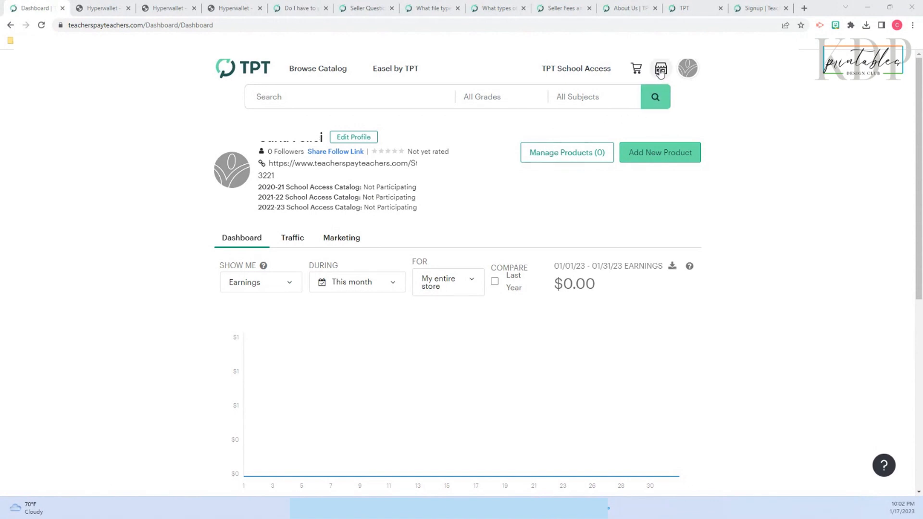
left_click(661, 68)
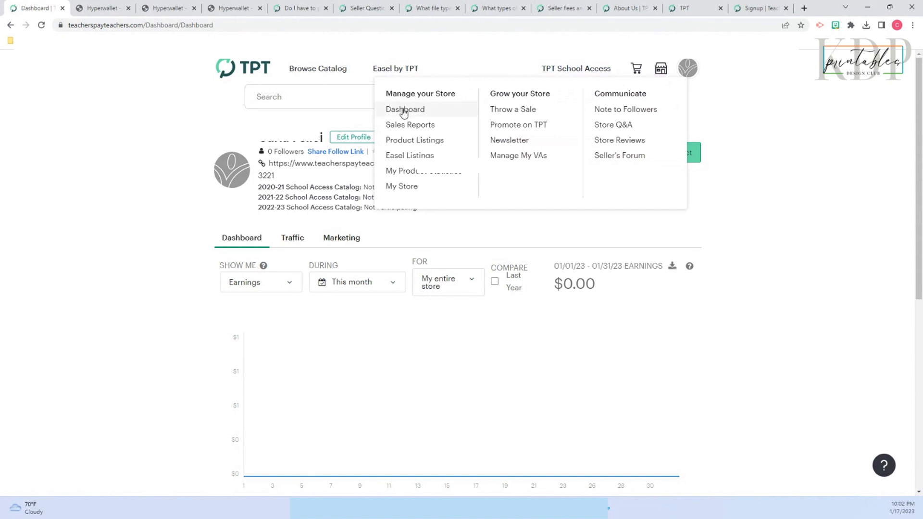
mouse_move(408, 128)
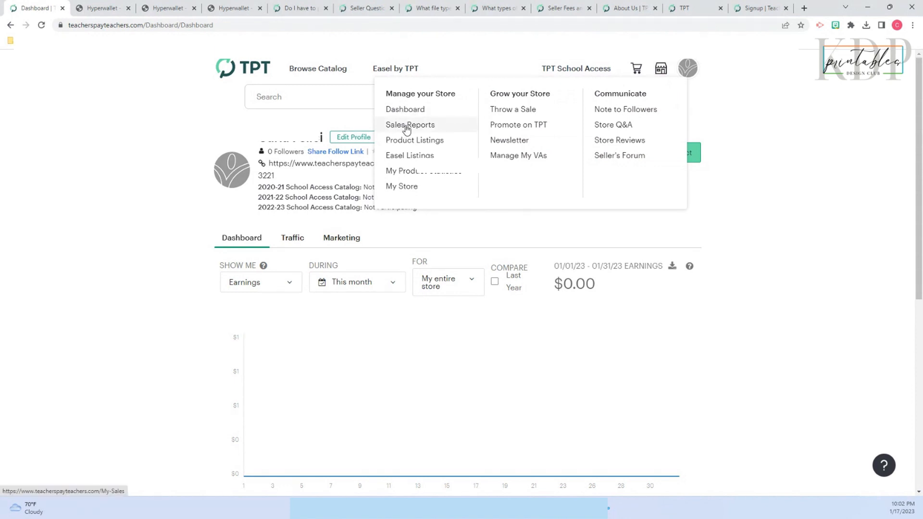
mouse_move(405, 185)
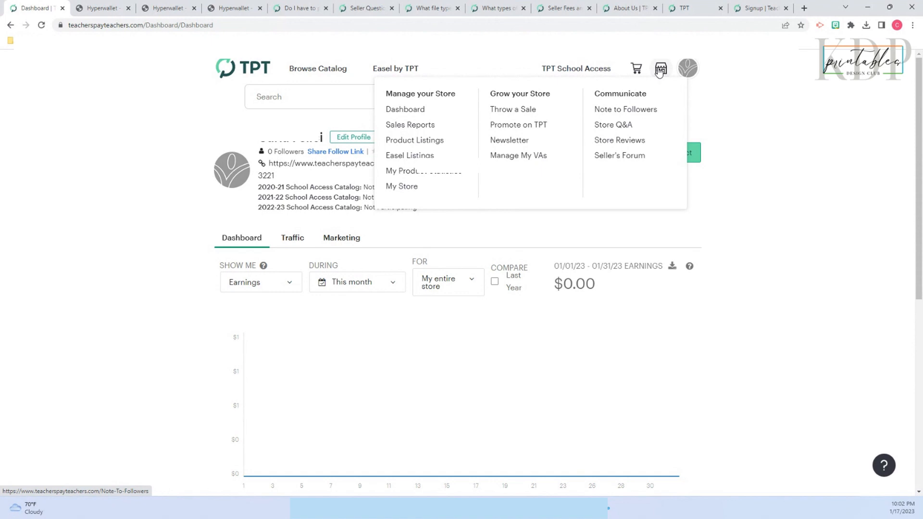
mouse_move(388, 233)
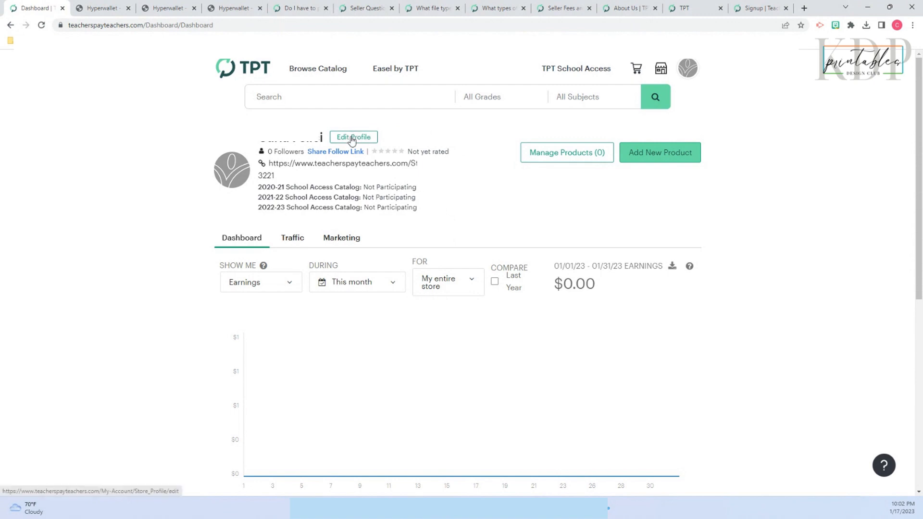
- Open the Store Profile edit form and follow the 'Set up Hyperwallet here' payout link
left_click(353, 138)
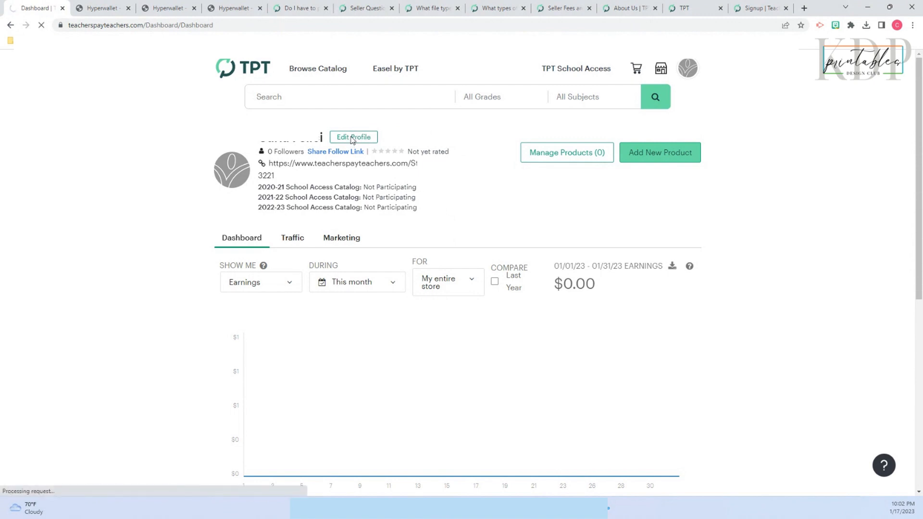
left_click(353, 136)
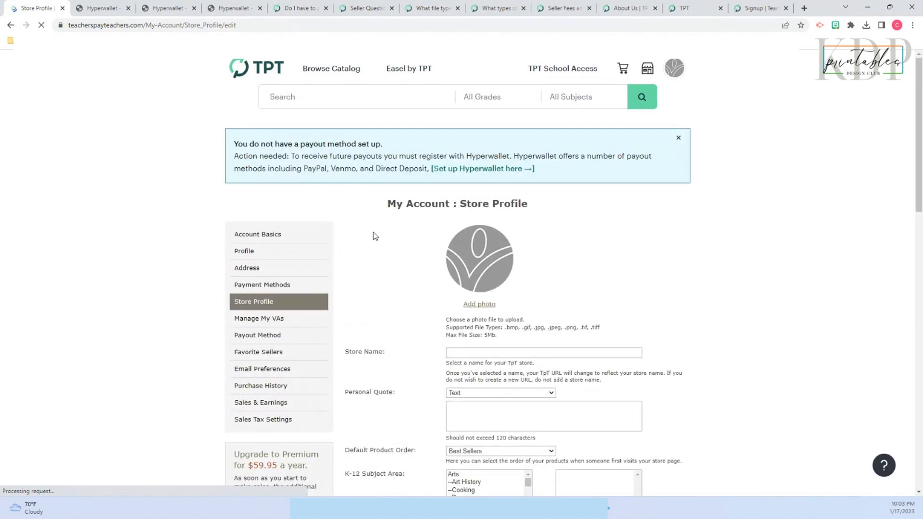
mouse_move(381, 256)
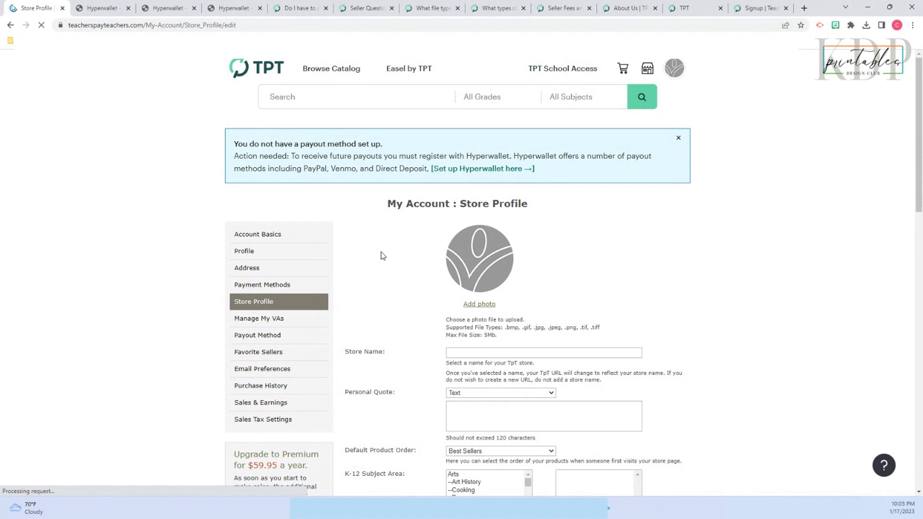
left_click(254, 301)
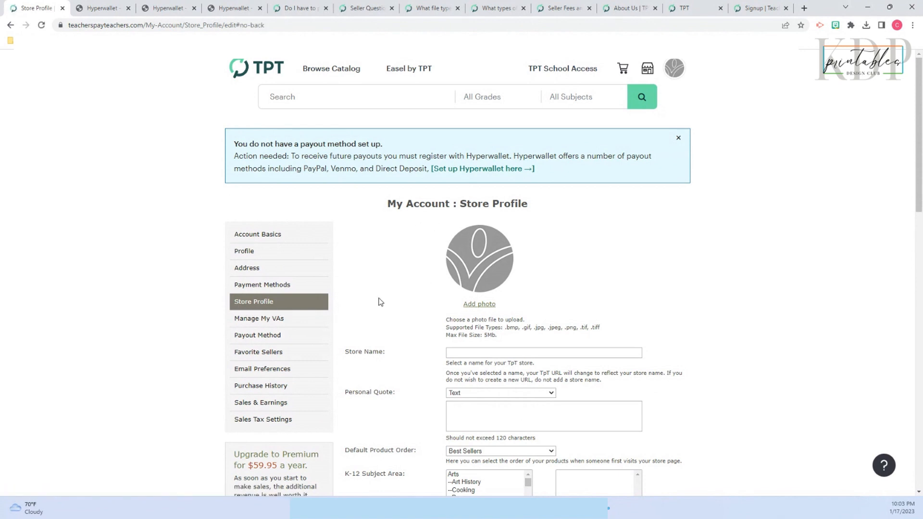
mouse_move(215, 178)
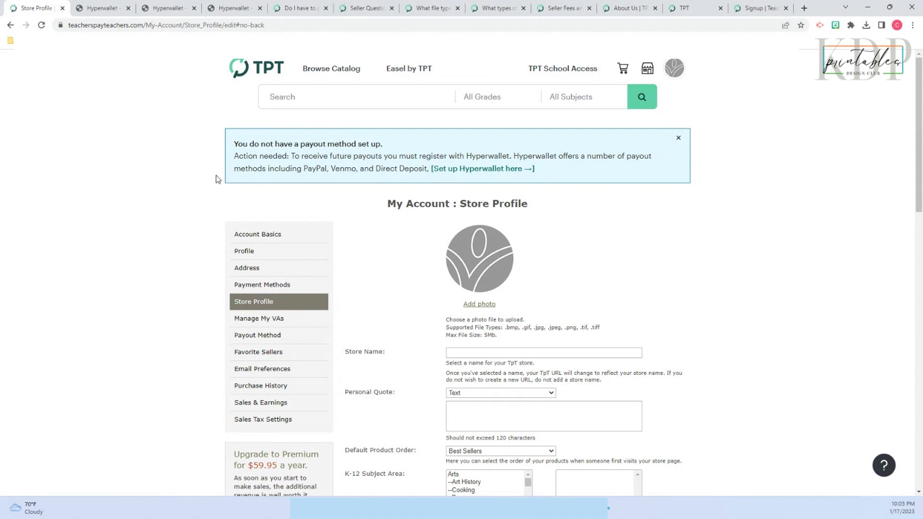
mouse_move(693, 202)
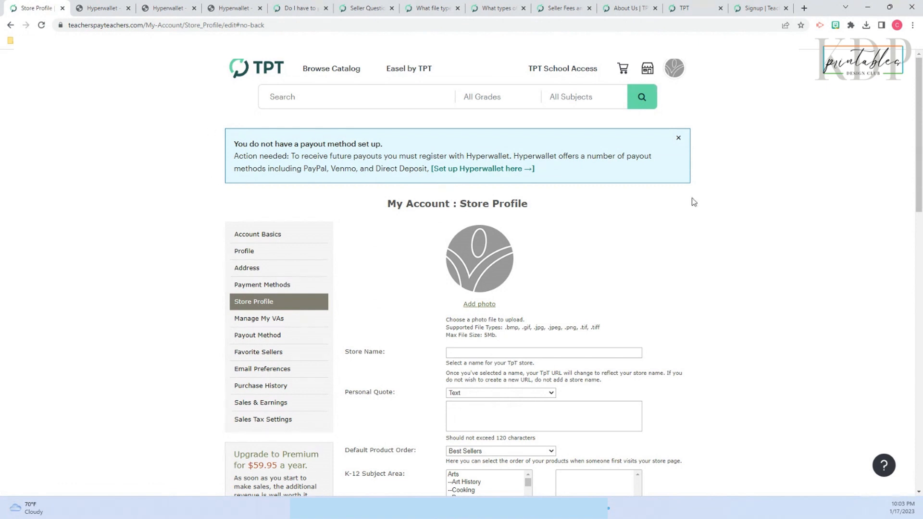
mouse_move(361, 224)
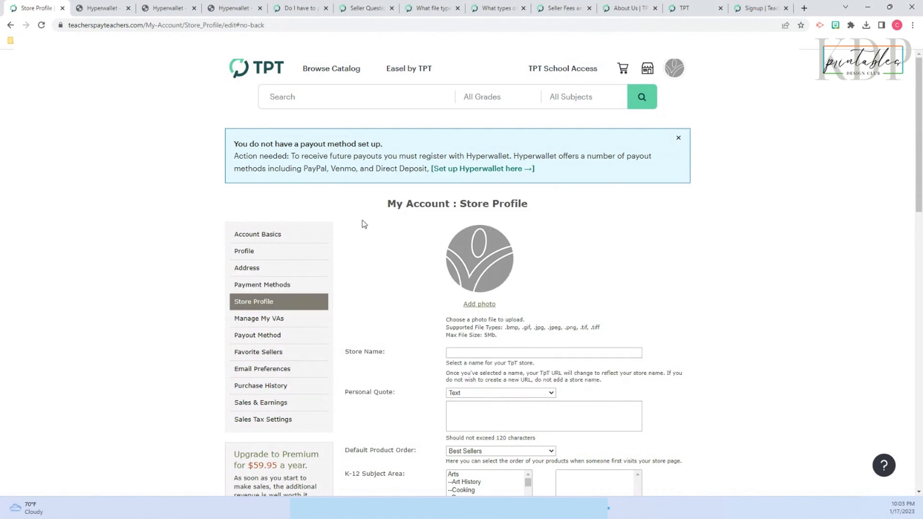
mouse_move(373, 240)
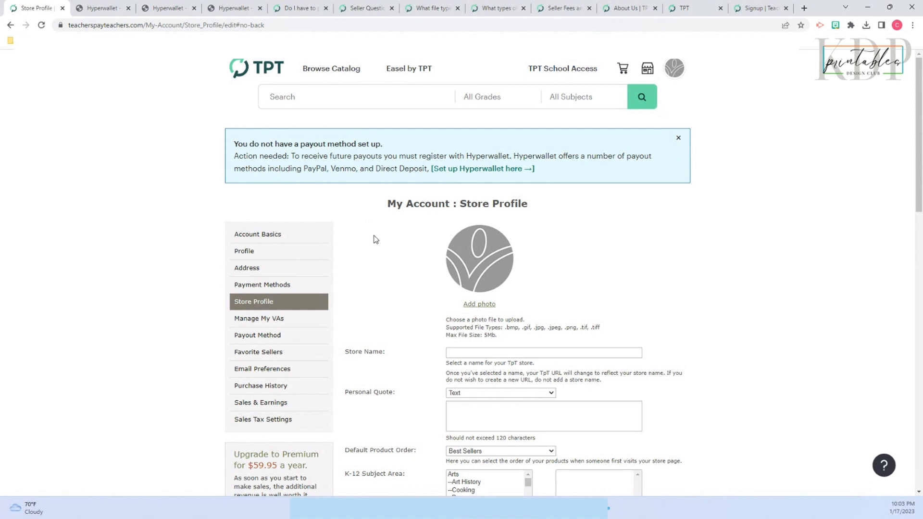
mouse_move(342, 194)
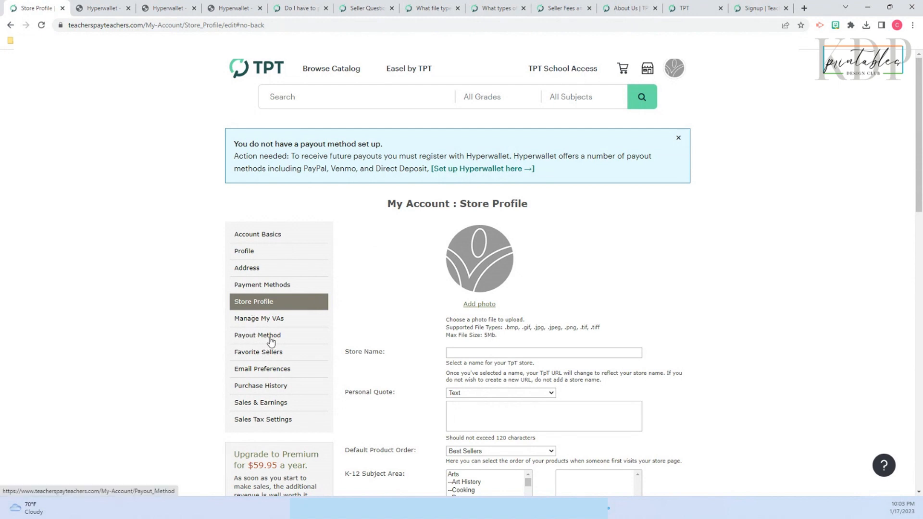
mouse_move(271, 341)
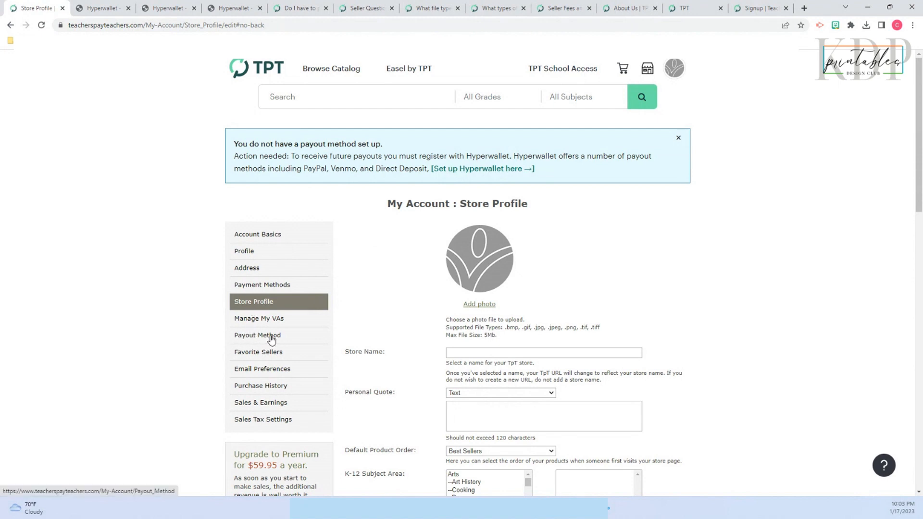
mouse_move(481, 169)
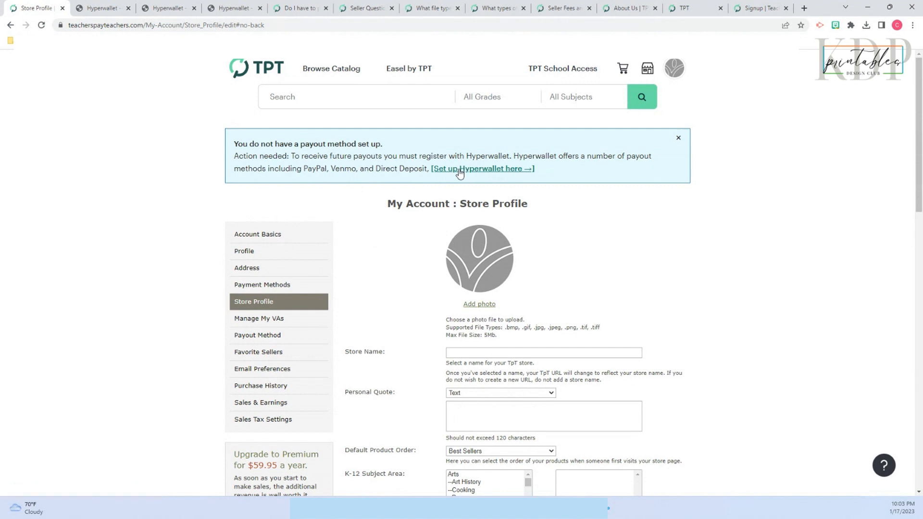
left_click(481, 168)
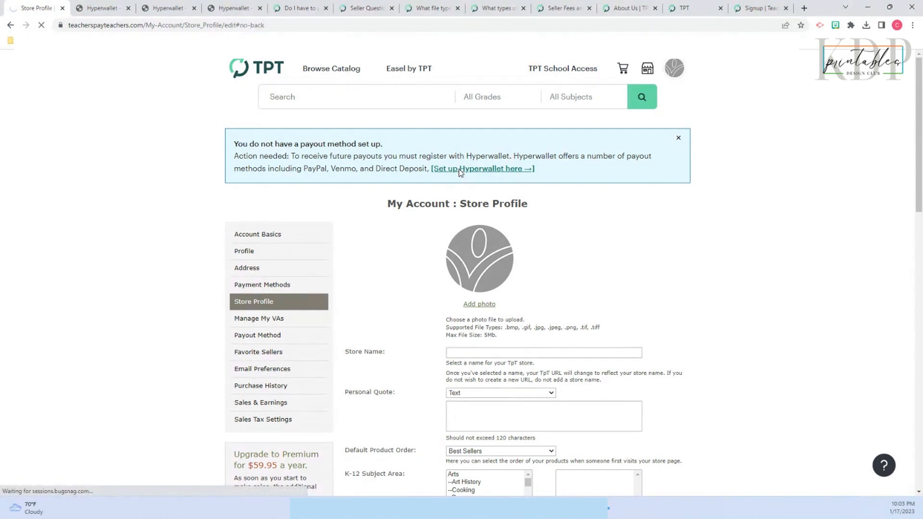
- Load the Payout Method page showing the three Hyperwallet setup steps
left_click(257, 335)
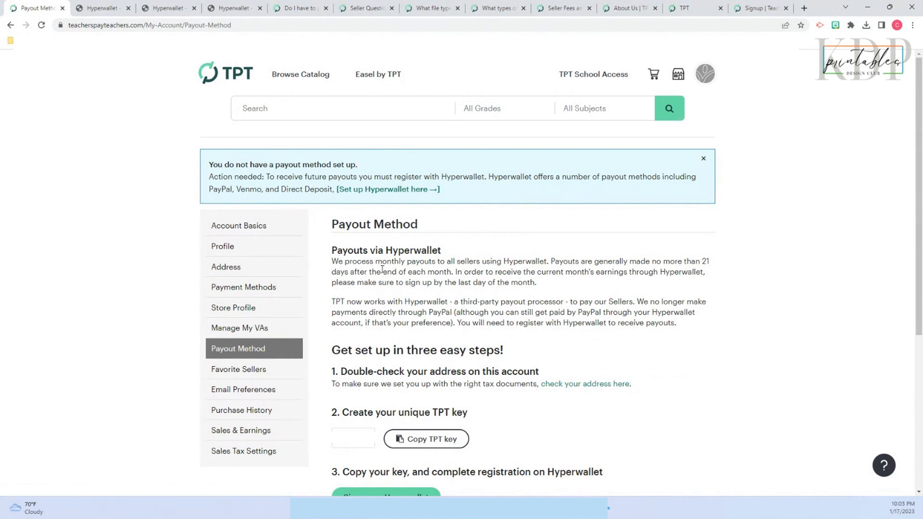
mouse_move(427, 280)
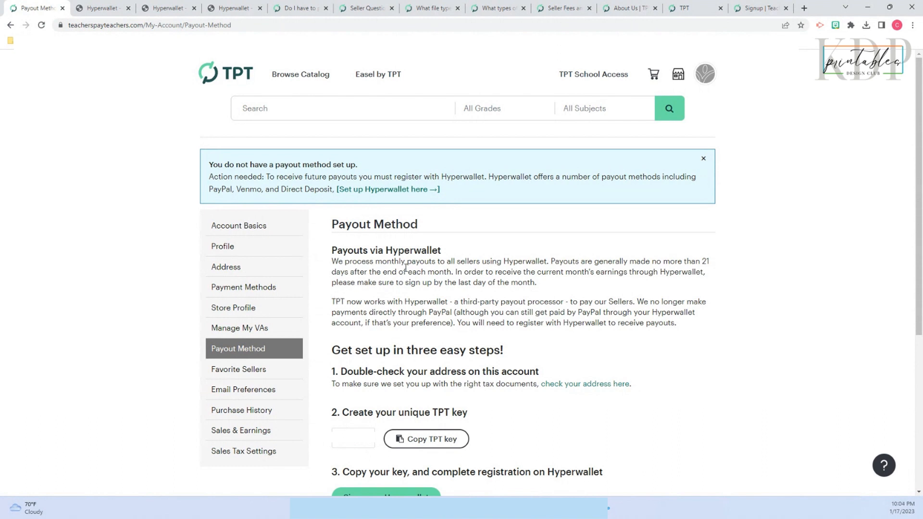
mouse_move(657, 355)
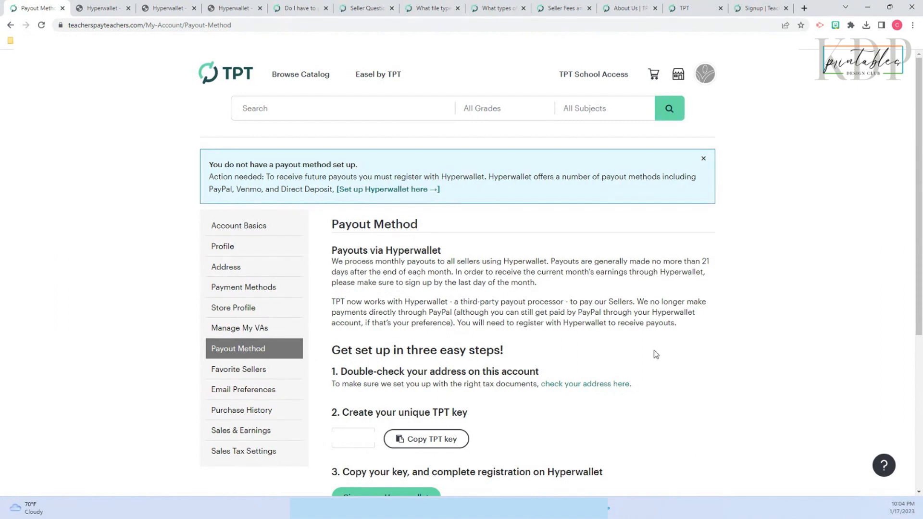
mouse_move(351, 381)
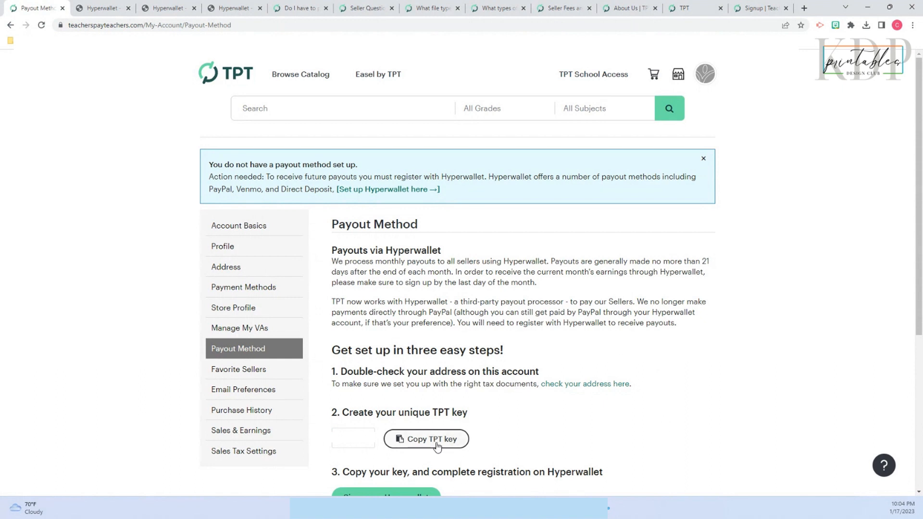
mouse_move(452, 443)
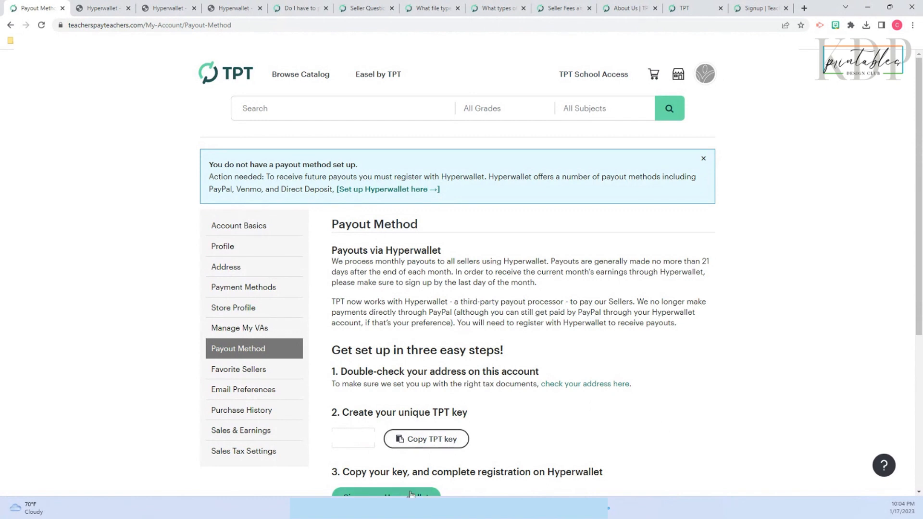
- Sign up on Hyperwallet and choose 'Verify my account using my TPT Key' to reach the key form
left_click(385, 495)
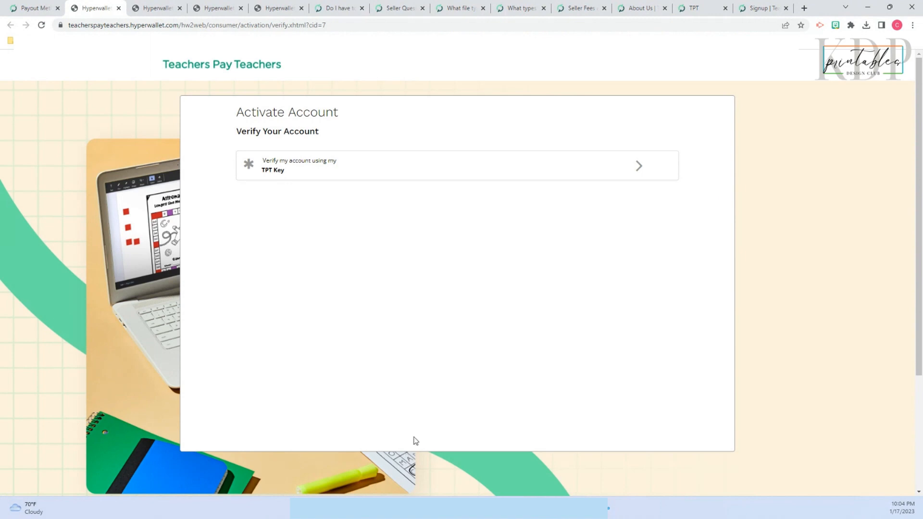
mouse_move(329, 165)
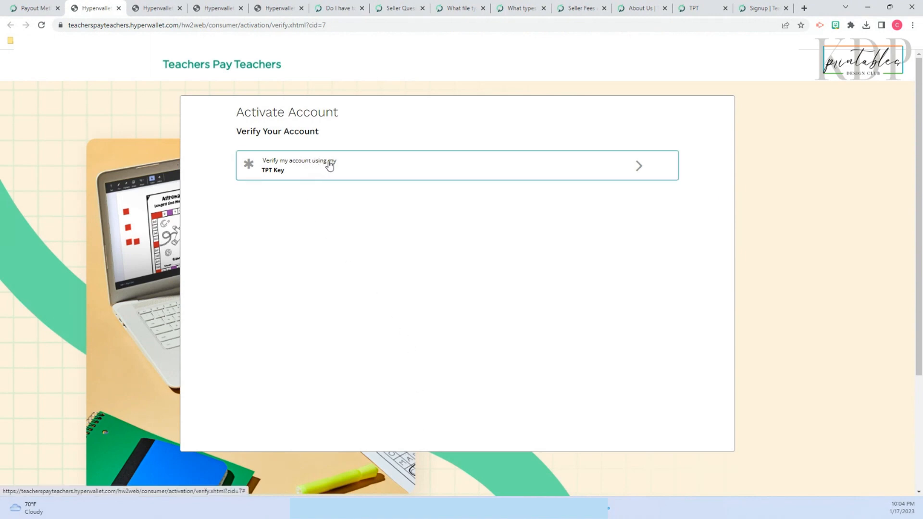
left_click(457, 164)
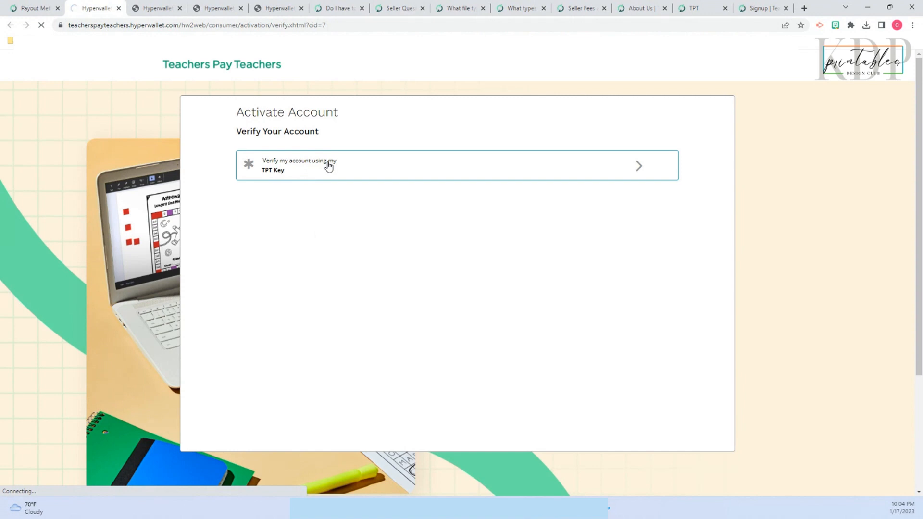
left_click(456, 164)
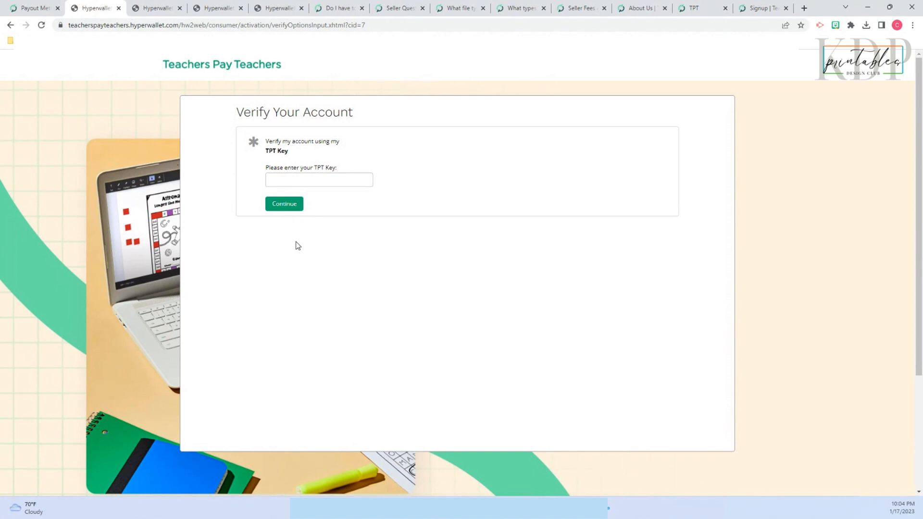
- Submit the TPT Key so Hyperwallet advances to the Individual/Business account-type choice
left_click(284, 204)
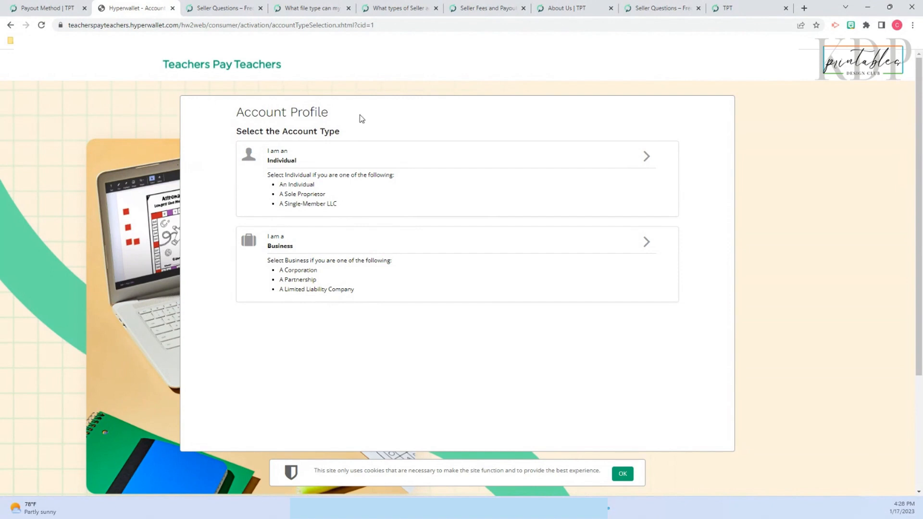
mouse_move(286, 181)
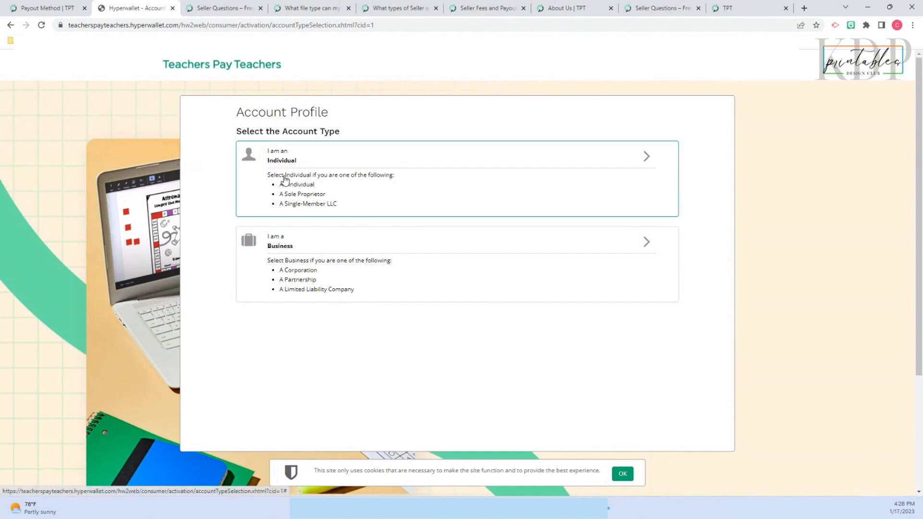
mouse_move(282, 179)
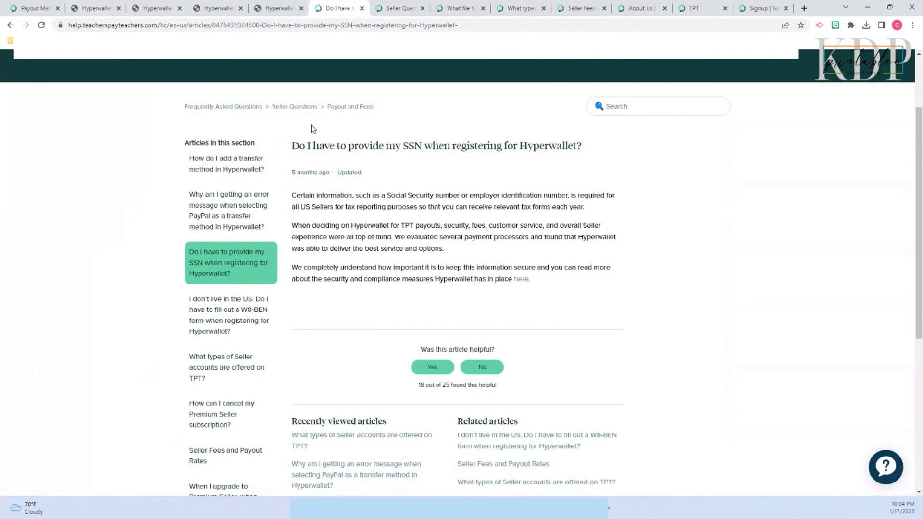
mouse_move(323, 193)
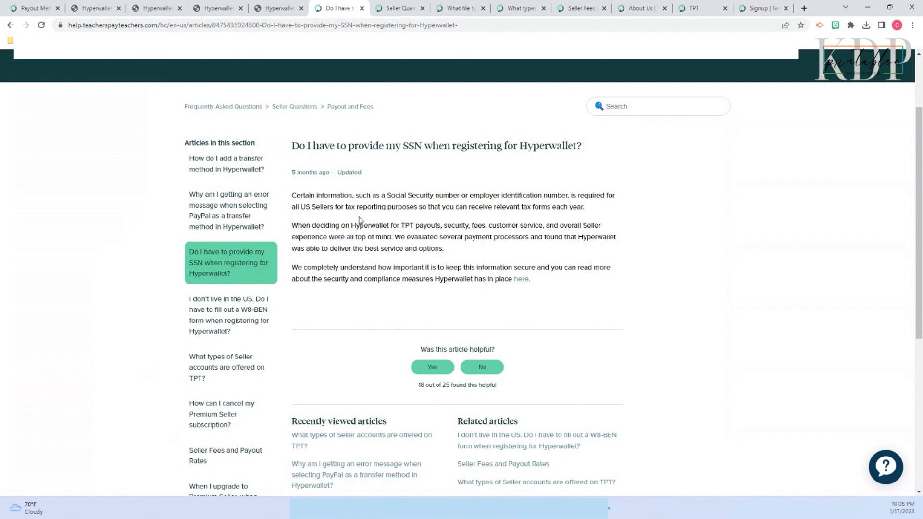
mouse_move(400, 201)
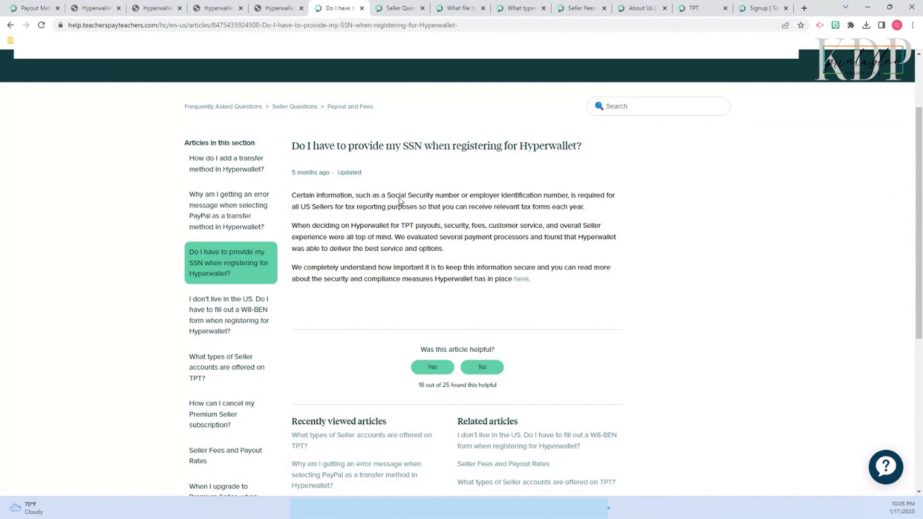
mouse_move(422, 197)
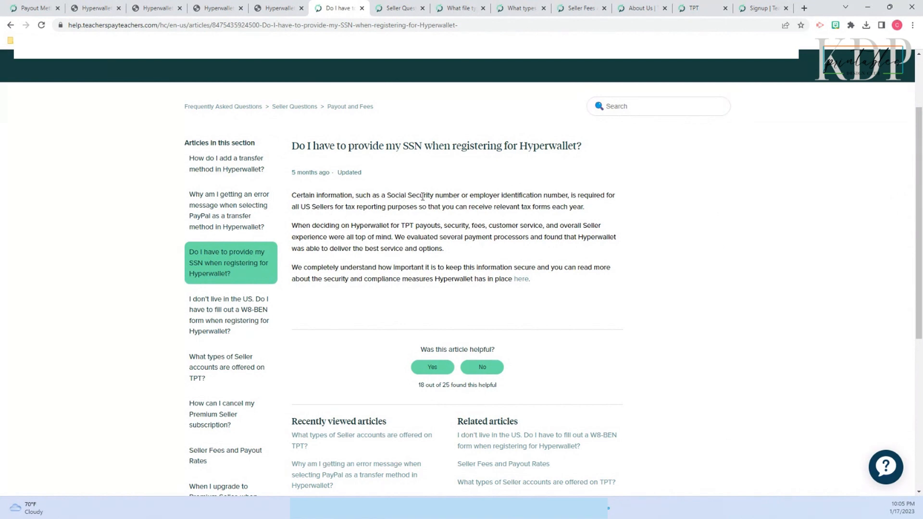
mouse_move(455, 202)
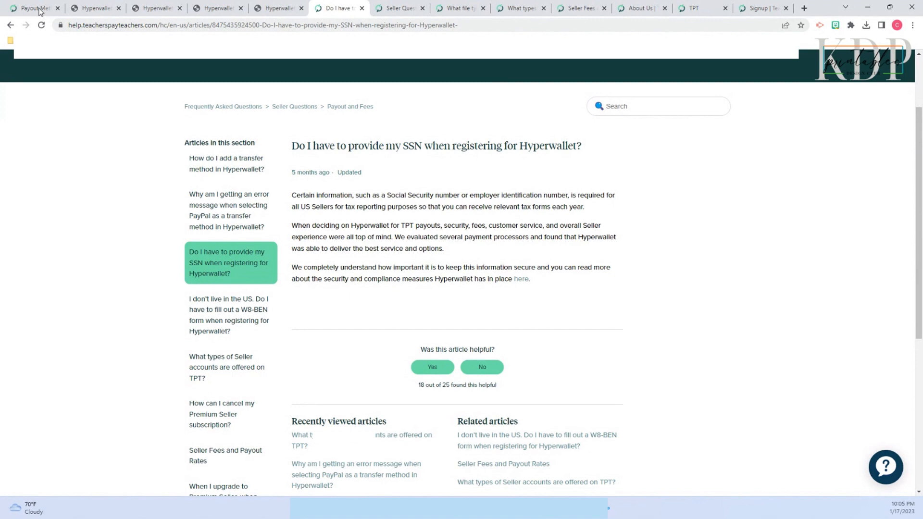
- Return to the TPT Payout Method page after checking Hyperwallet, then go to Store Profile in the account sidebar
left_click(33, 7)
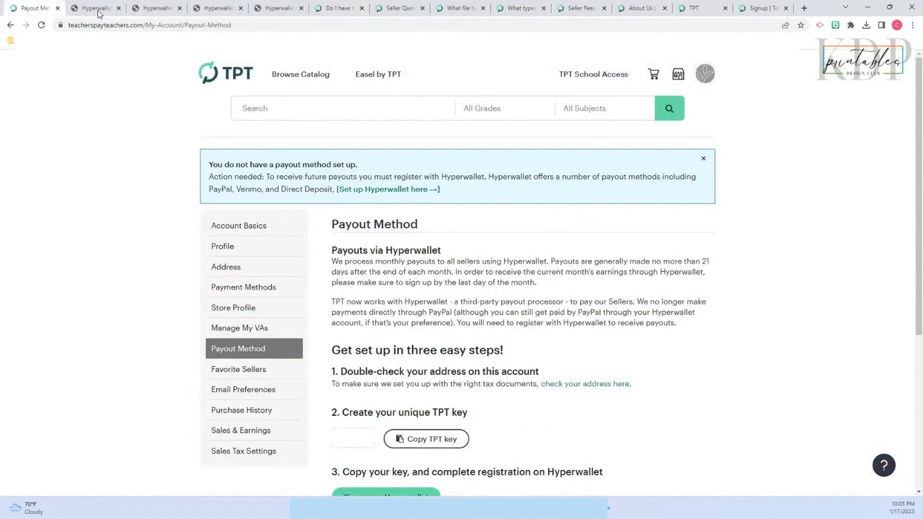
left_click(95, 7)
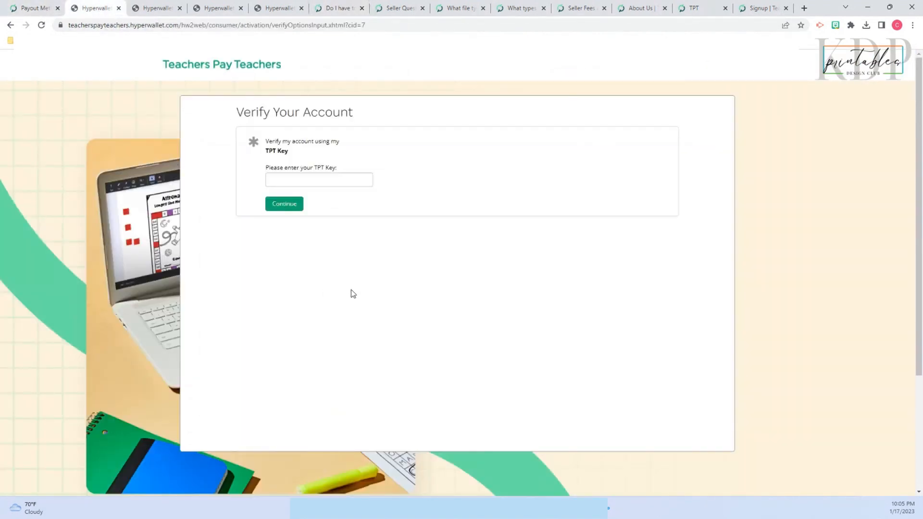
mouse_move(362, 295)
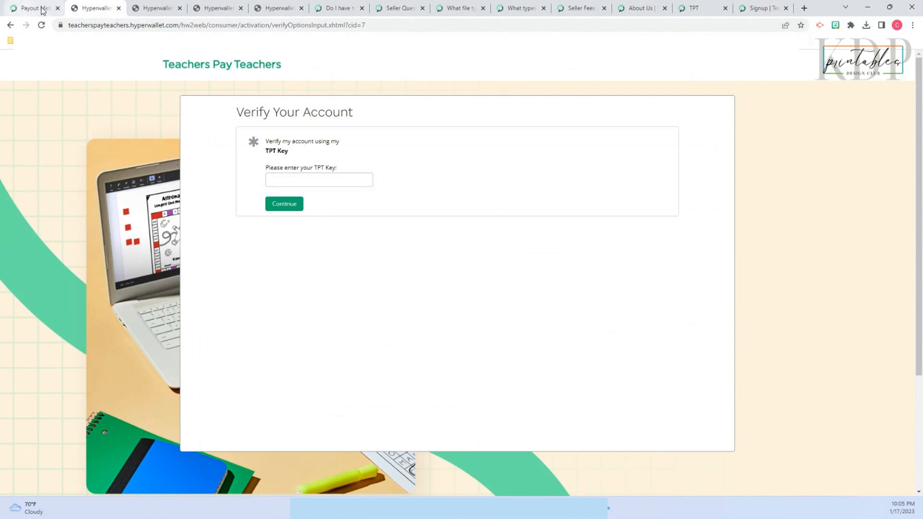
left_click(33, 8)
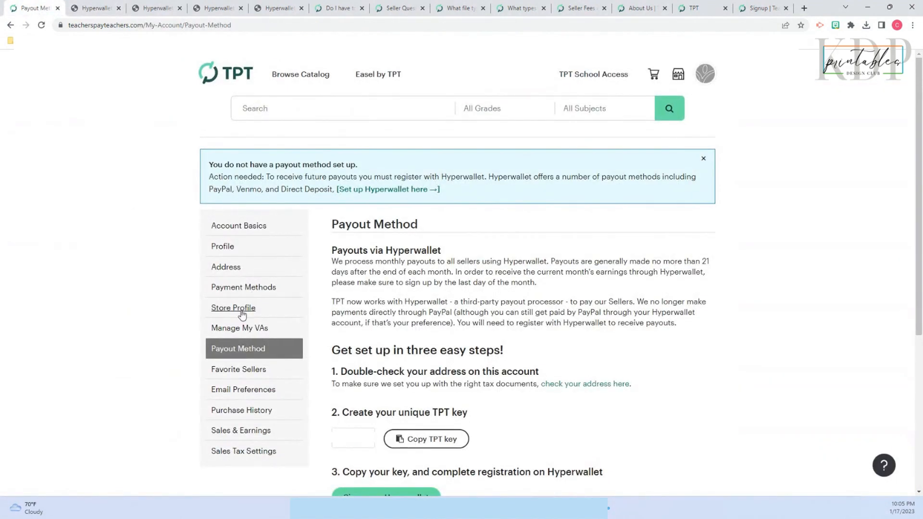
left_click(232, 308)
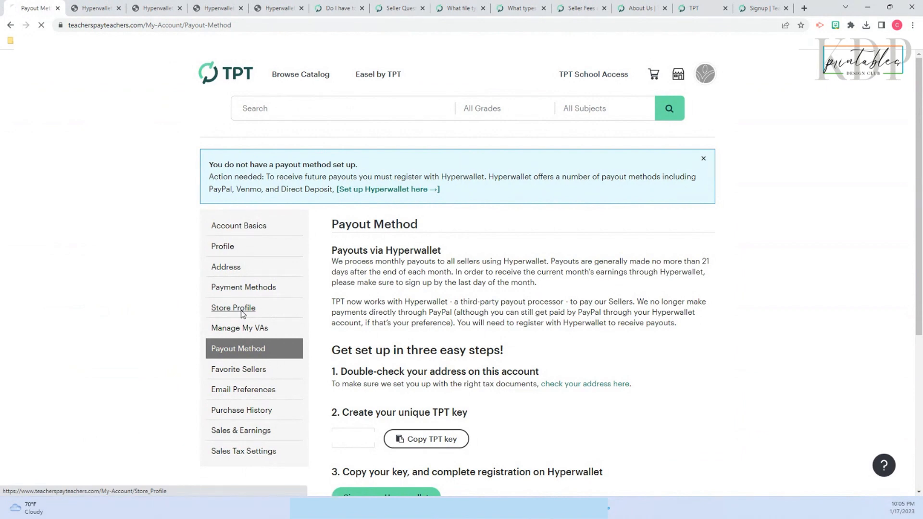
left_click(232, 307)
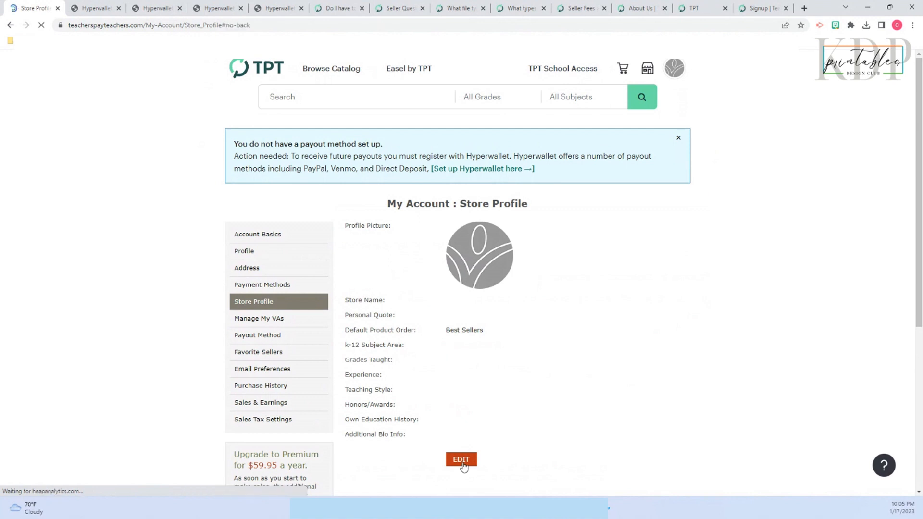
- Start editing the Store Profile and review its empty fields from store name down through experience, honors and education
left_click(460, 459)
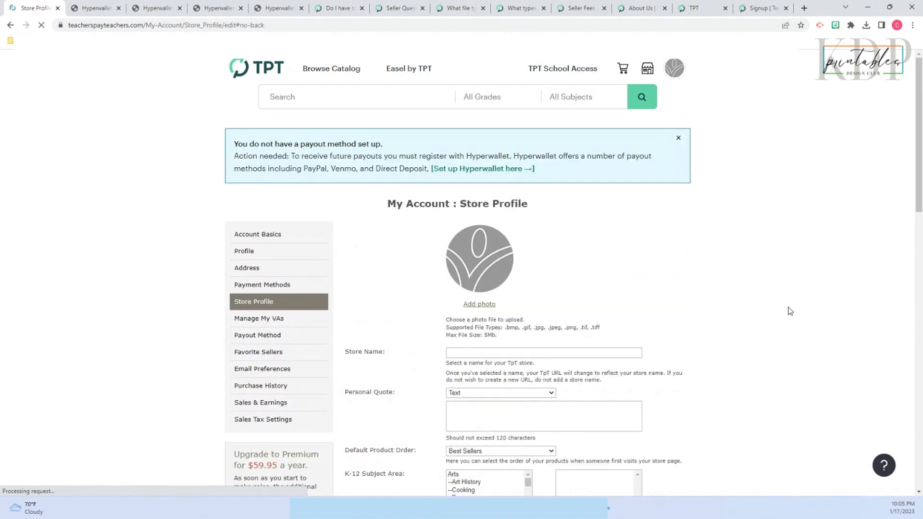
scroll("down", 3)
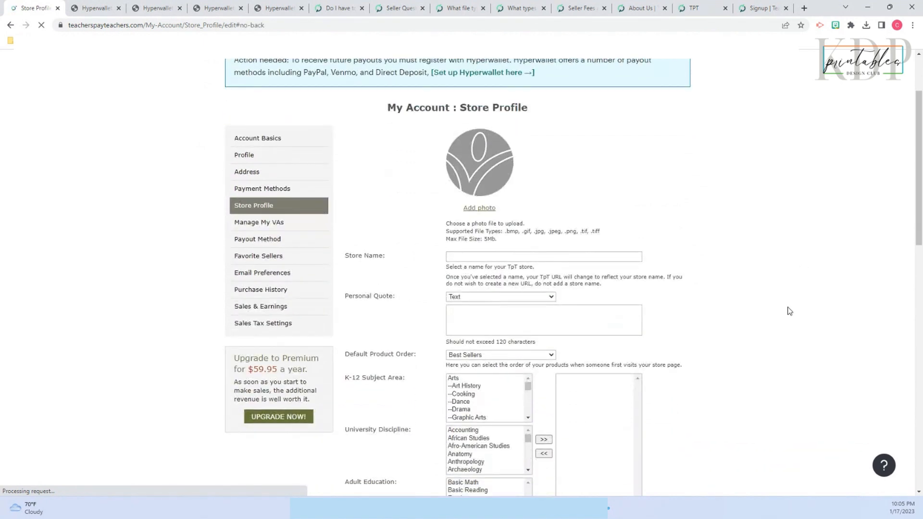
scroll("down", 3)
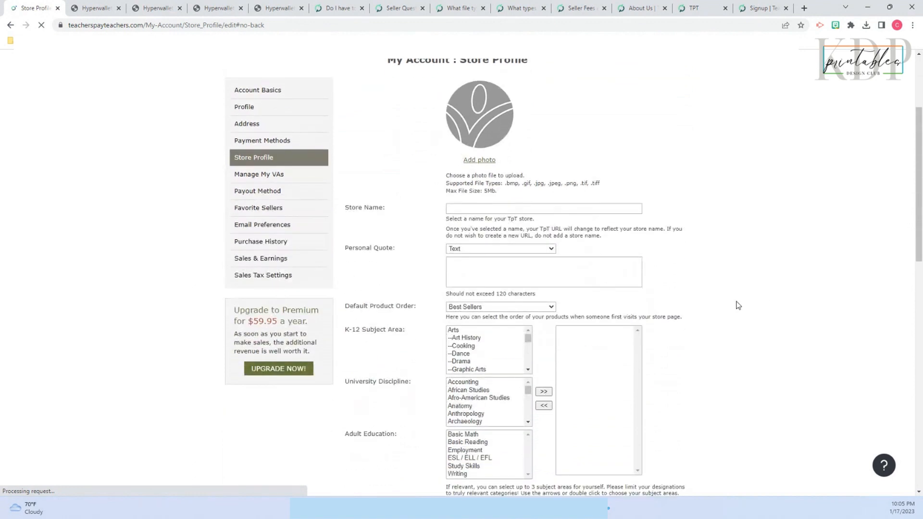
scroll("down", 3)
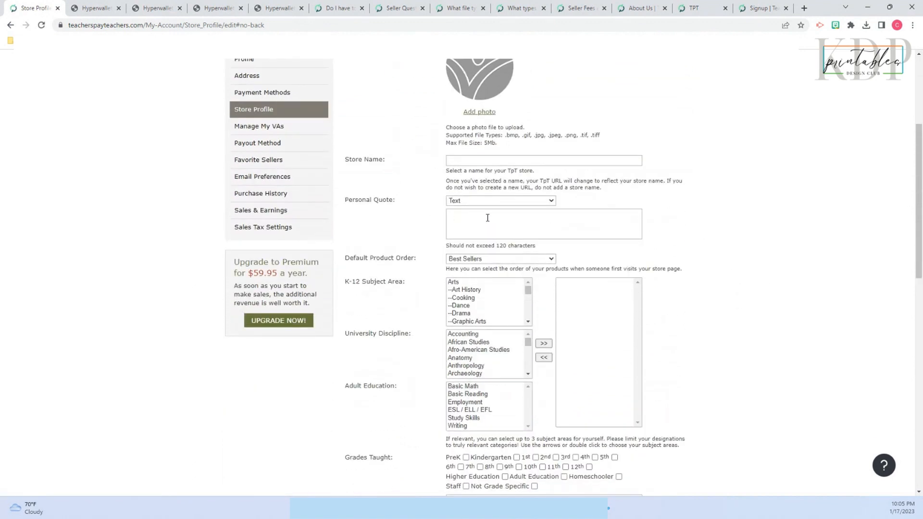
scroll("down", 3)
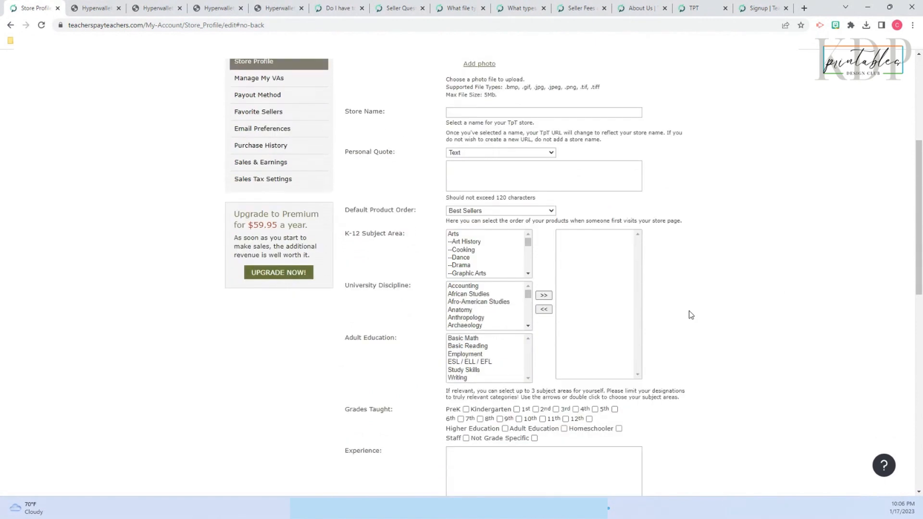
scroll("down", 3)
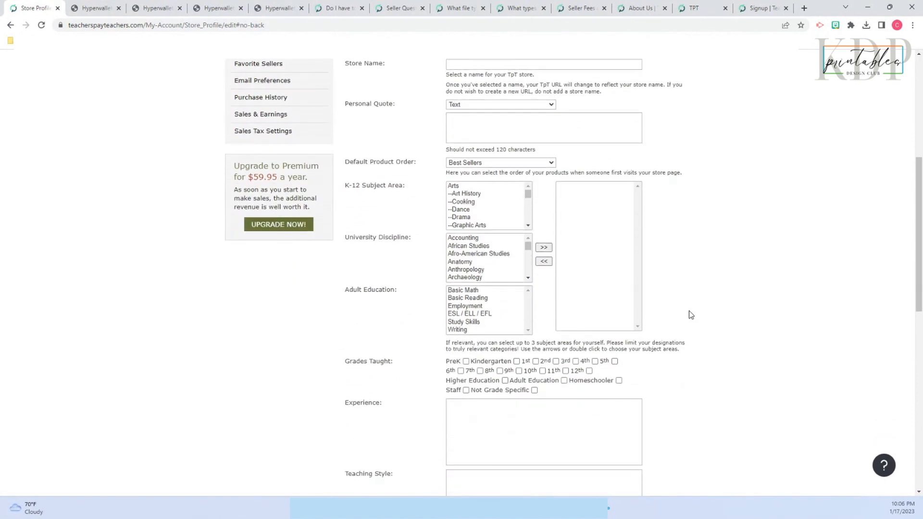
mouse_move(345, 365)
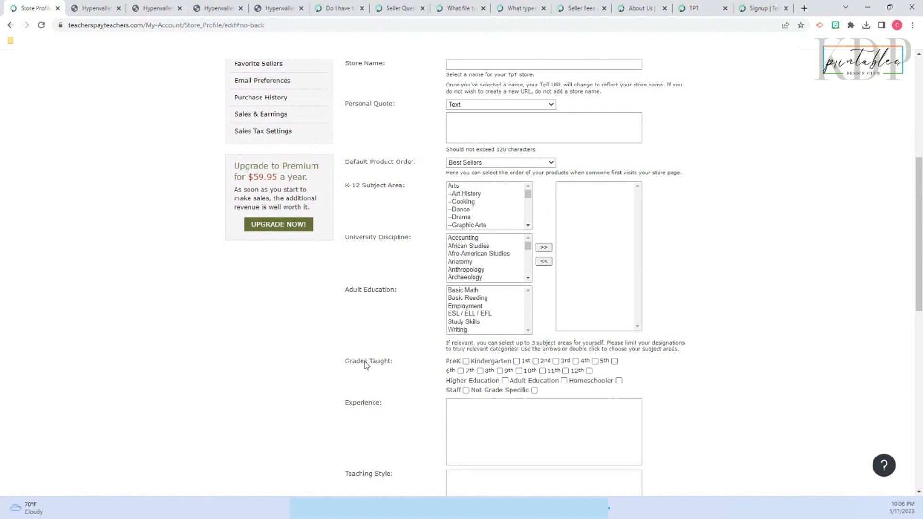
scroll("down", 3)
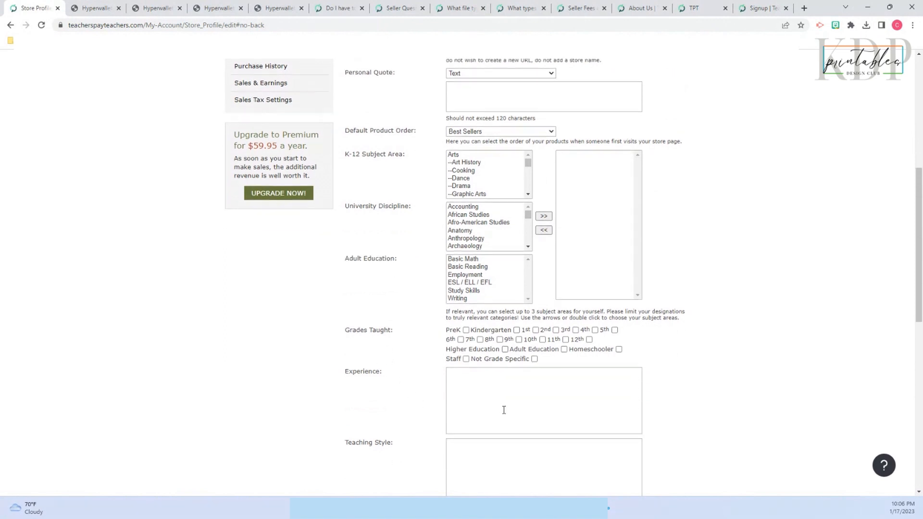
scroll("down", 3)
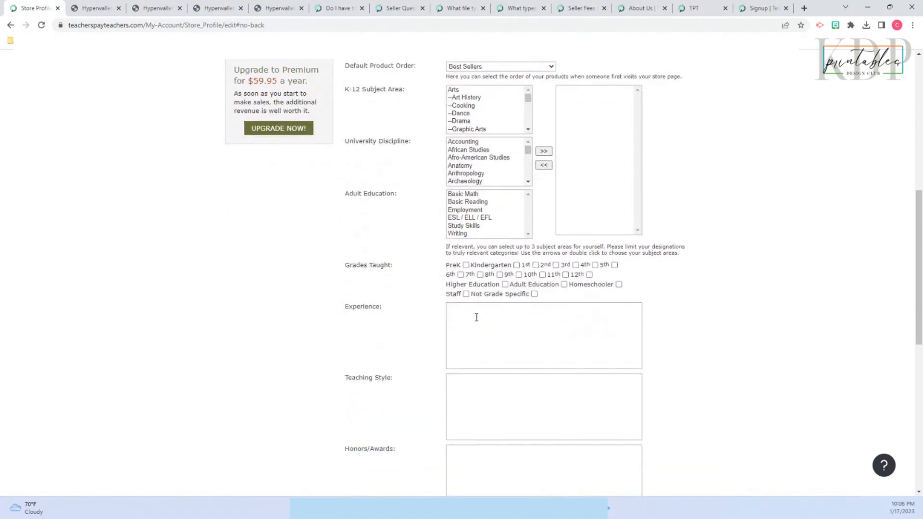
scroll("down", 3)
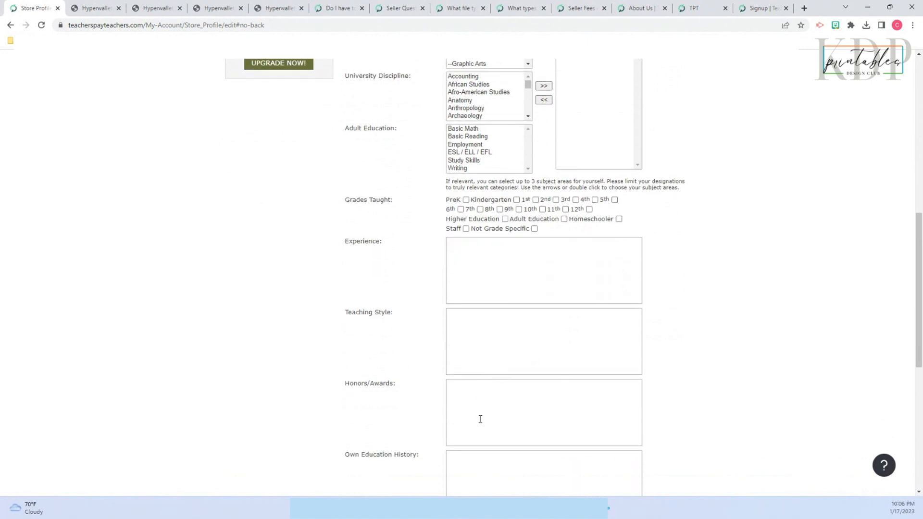
scroll("down", 3)
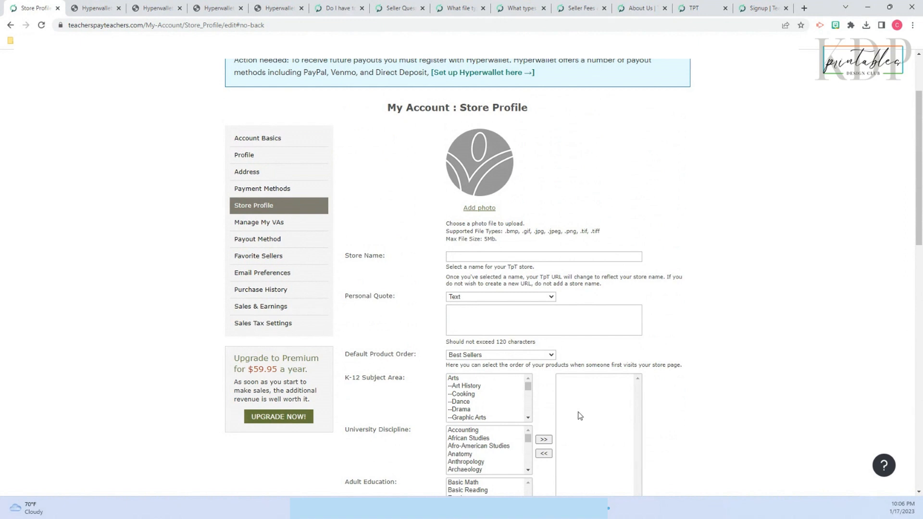
mouse_move(586, 224)
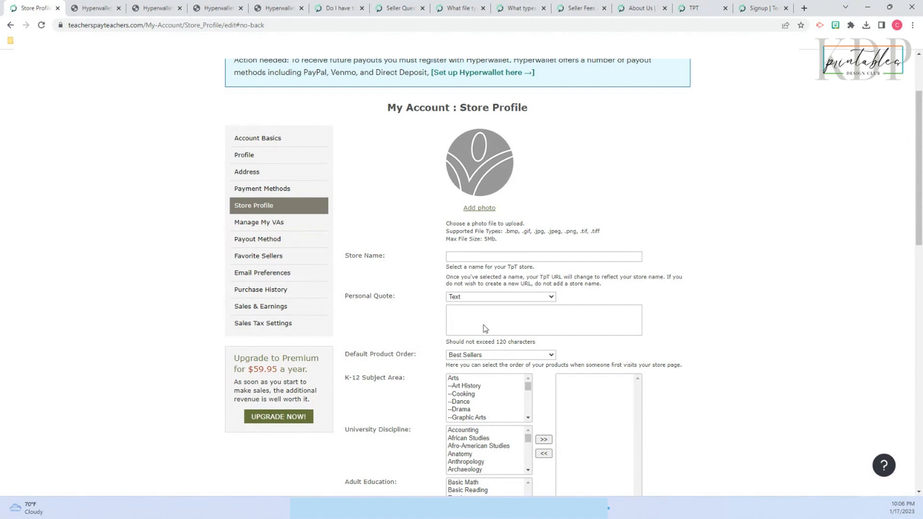
mouse_move(617, 304)
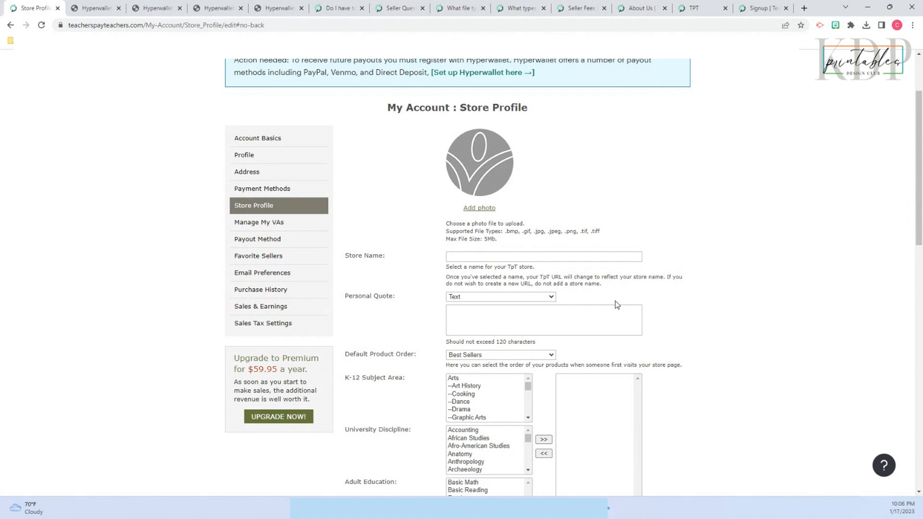
mouse_move(631, 301)
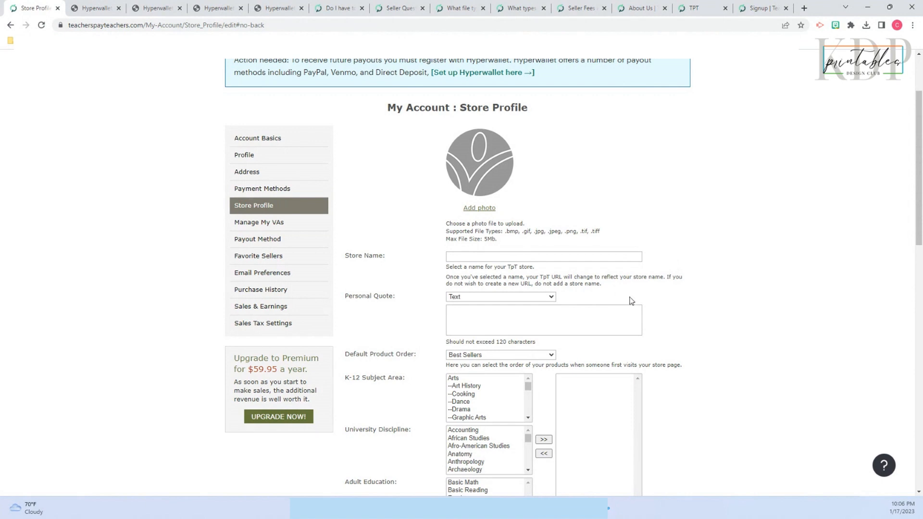